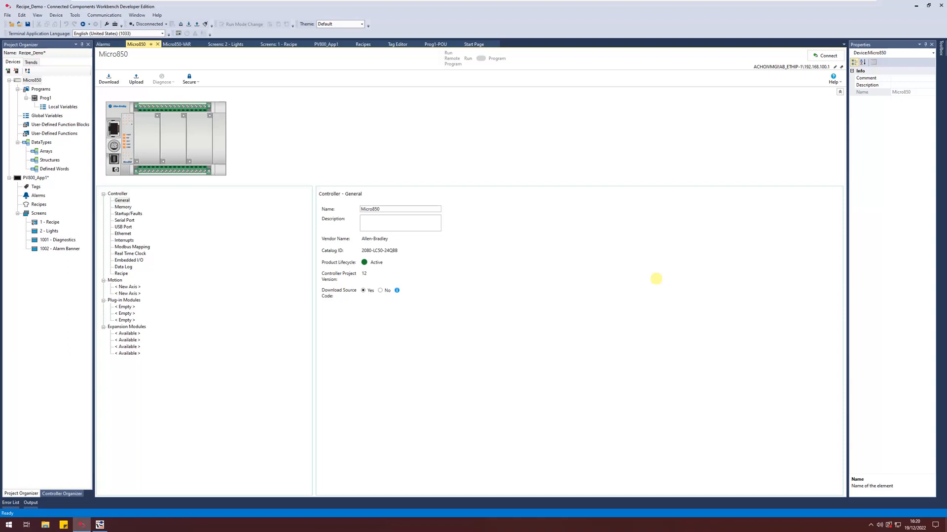
{"action": "mouse_move", "coordinate": [660, 227]}
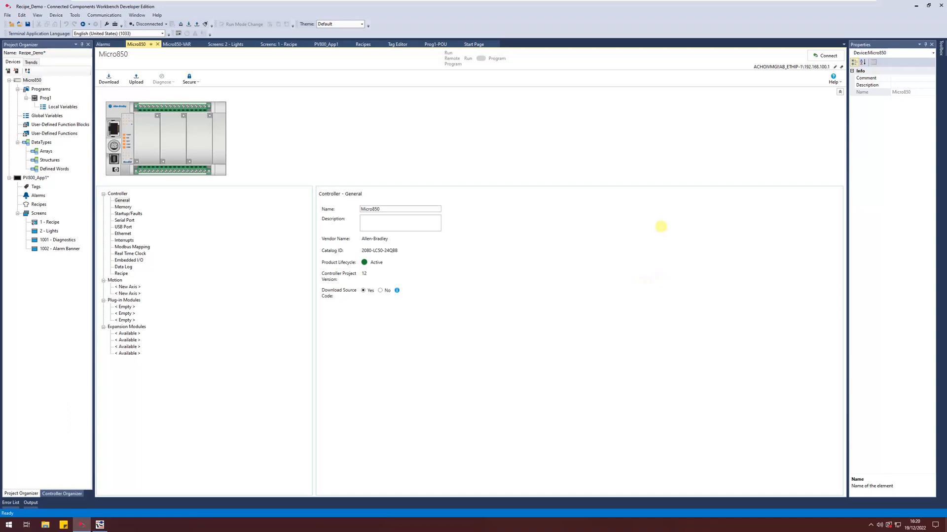
{"action": "mouse_move", "coordinate": [592, 125]}
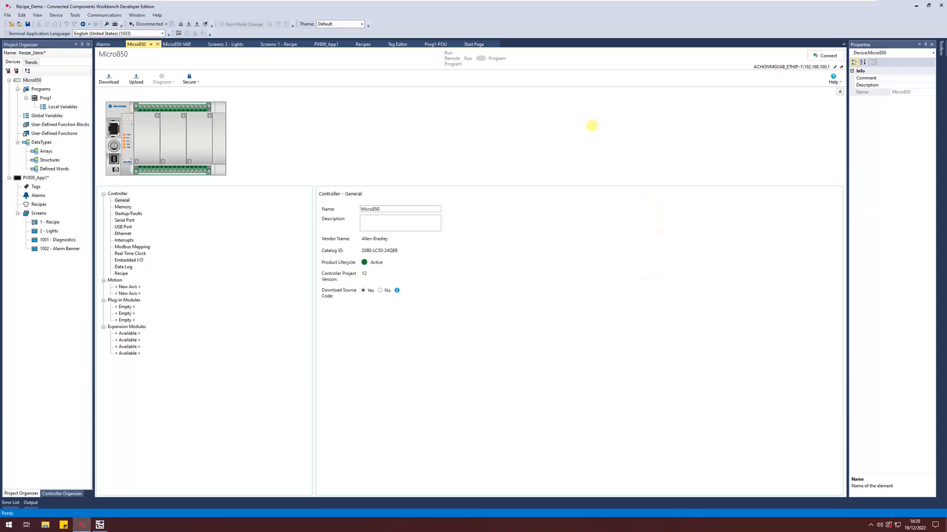
{"action": "mouse_move", "coordinate": [538, 160]}
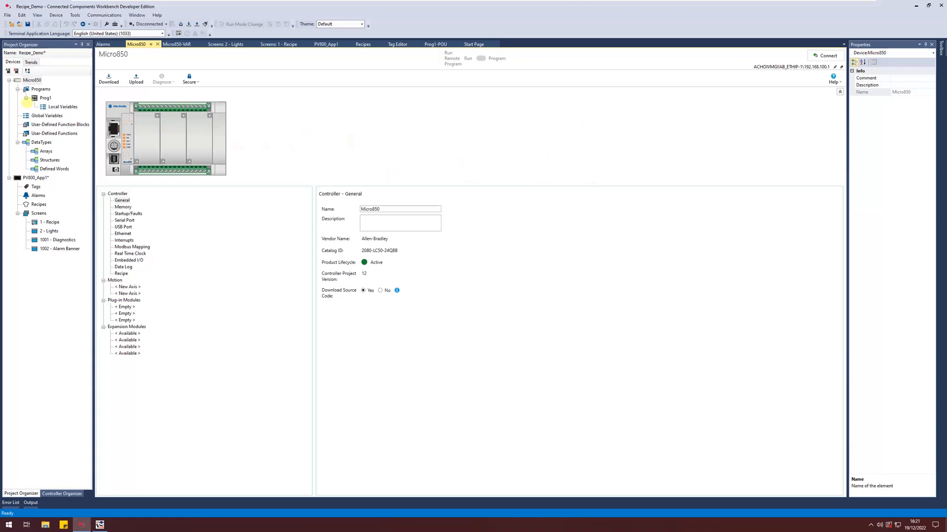
Show the Micro850 global variables scrolled to Recipe1_Status, Recipe2_Status, Off_Status, Multi_State and Indicator
{"action": "left_click", "coordinate": [175, 43]}
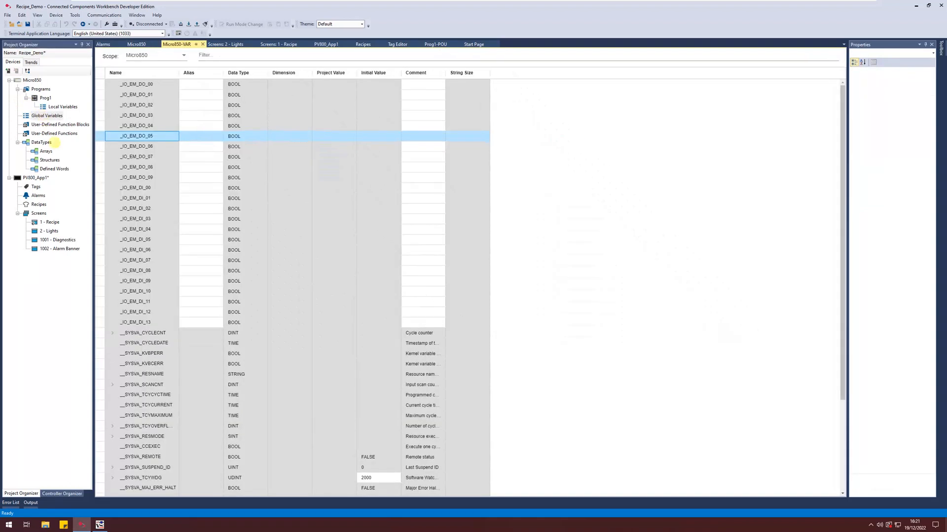
{"action": "mouse_move", "coordinate": [174, 167]}
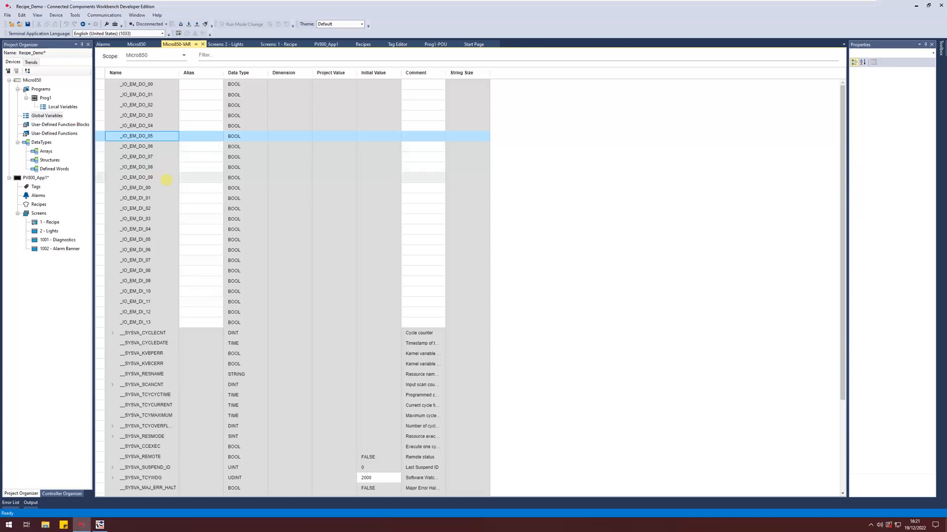
{"action": "mouse_move", "coordinate": [171, 168]}
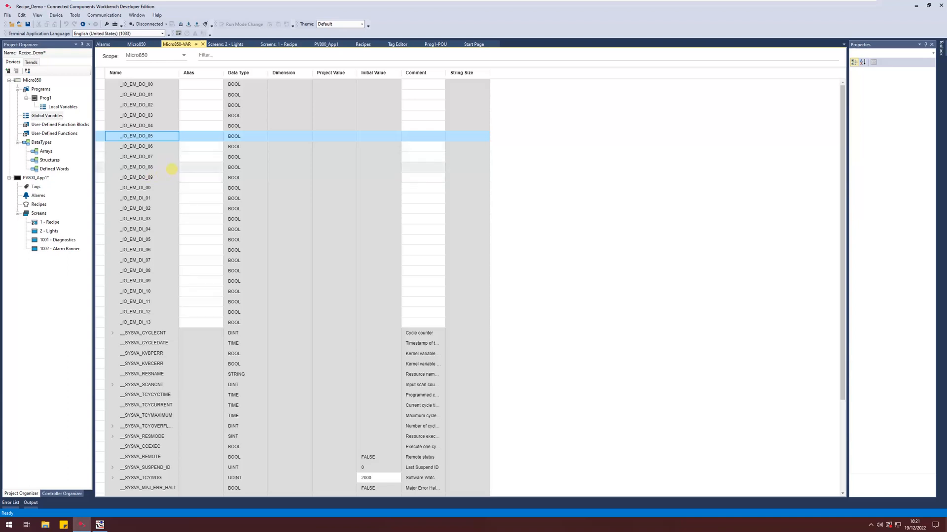
{"action": "mouse_move", "coordinate": [155, 193]}
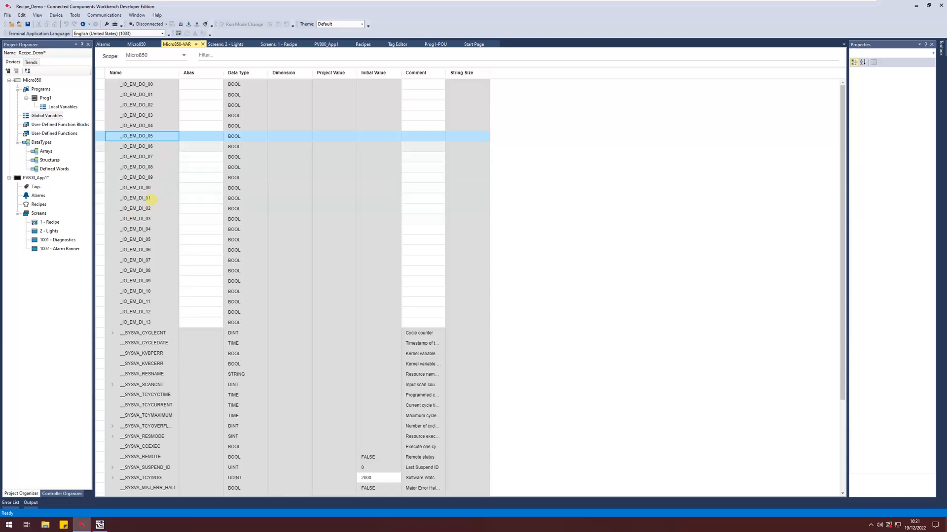
{"action": "mouse_move", "coordinate": [167, 192]}
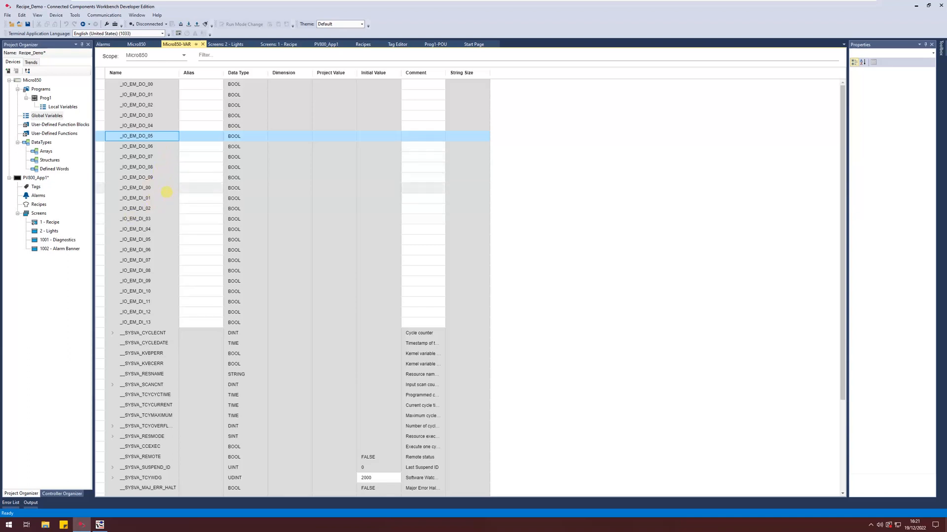
{"action": "scroll", "scroll_direction": "down", "scroll_amount": 3}
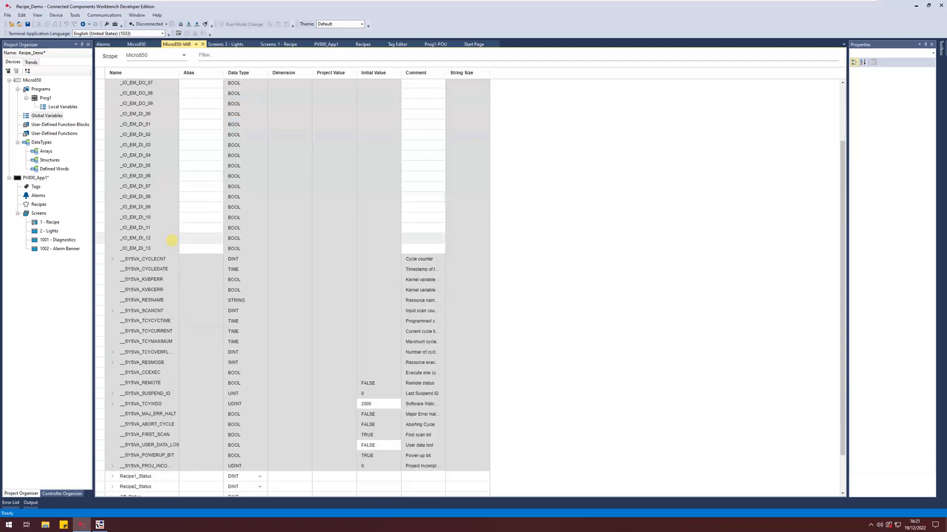
{"action": "scroll", "scroll_direction": "down", "scroll_amount": 3}
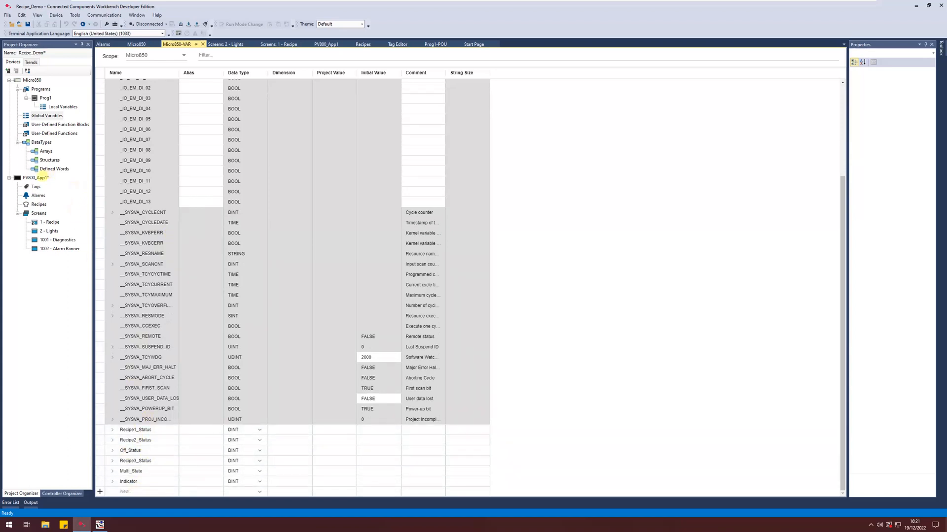
View PV800_App1's communication settings, then its 15 external tags mapped to PLC-1
{"action": "left_click", "coordinate": [326, 44]}
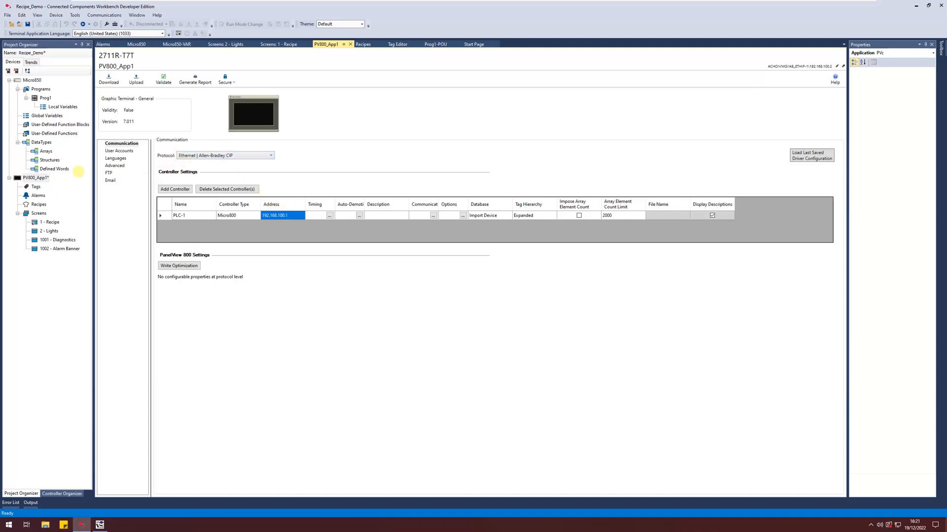
{"action": "left_click", "coordinate": [398, 43]}
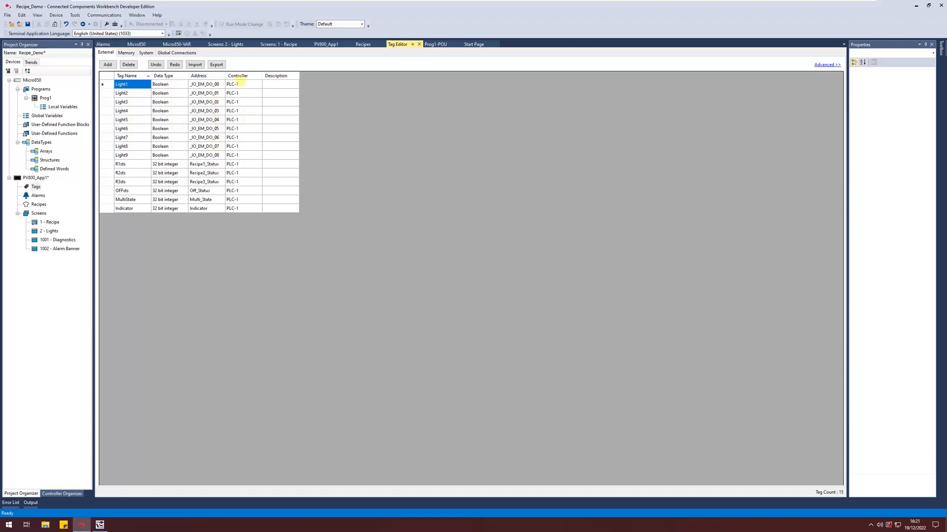
{"action": "left_click", "coordinate": [233, 146]}
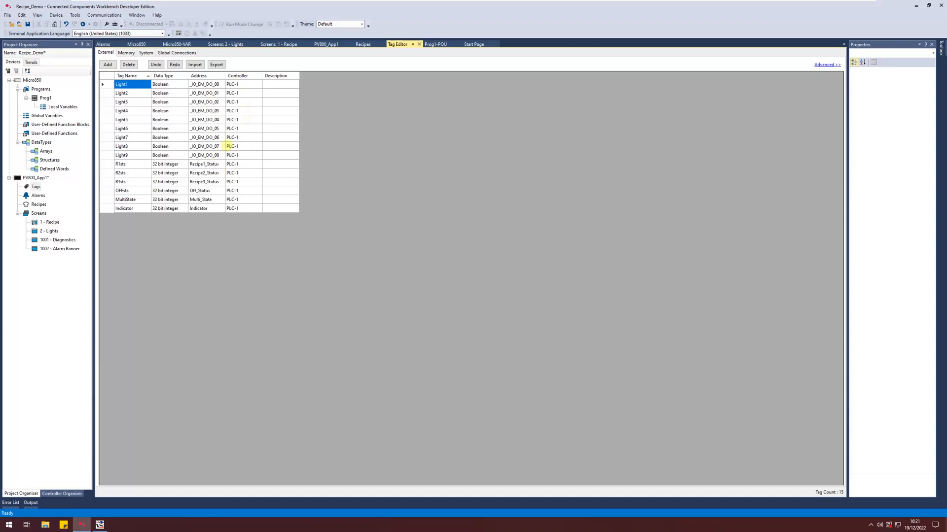
{"action": "left_click", "coordinate": [107, 65]}
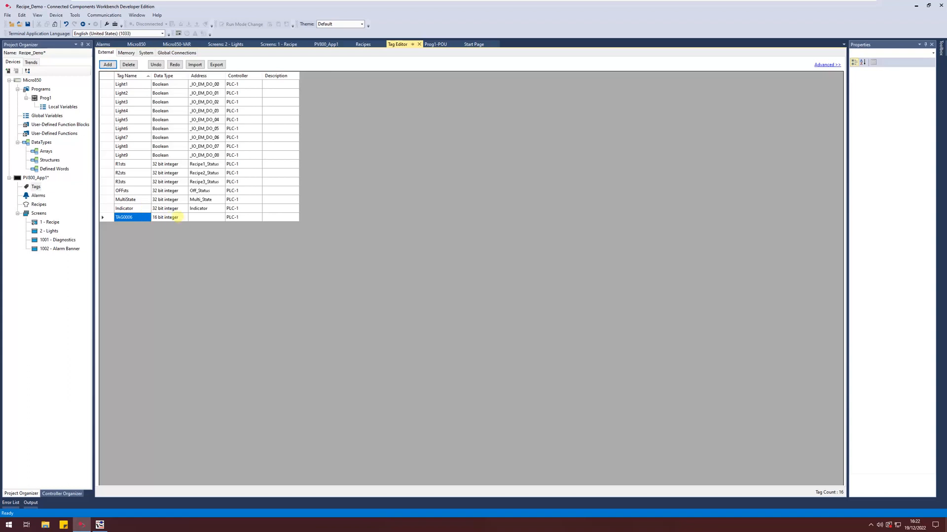
{"action": "left_click", "coordinate": [219, 217]}
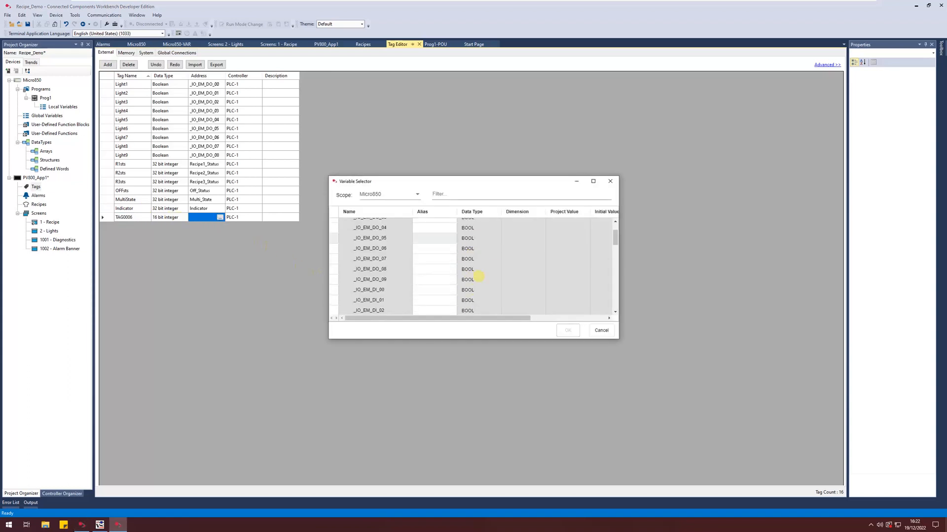
{"action": "left_click", "coordinate": [601, 330]}
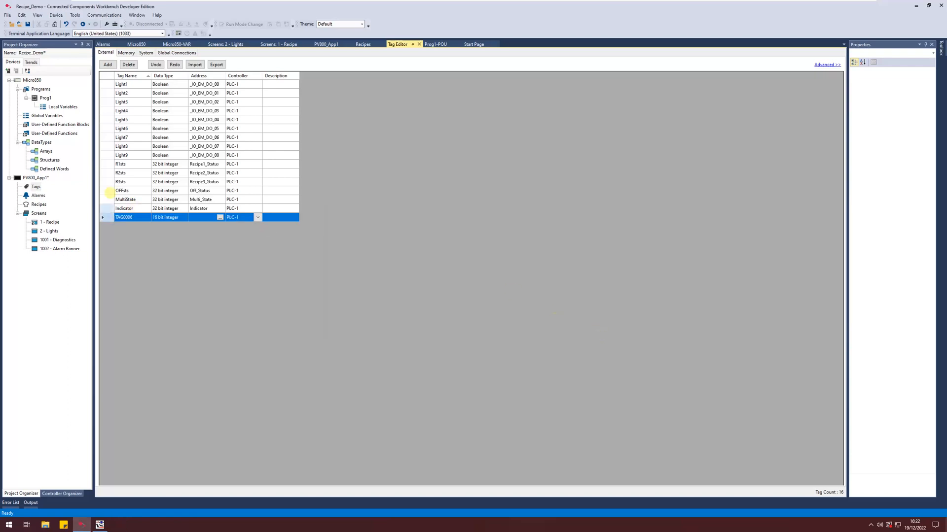
{"action": "left_click", "coordinate": [128, 65]}
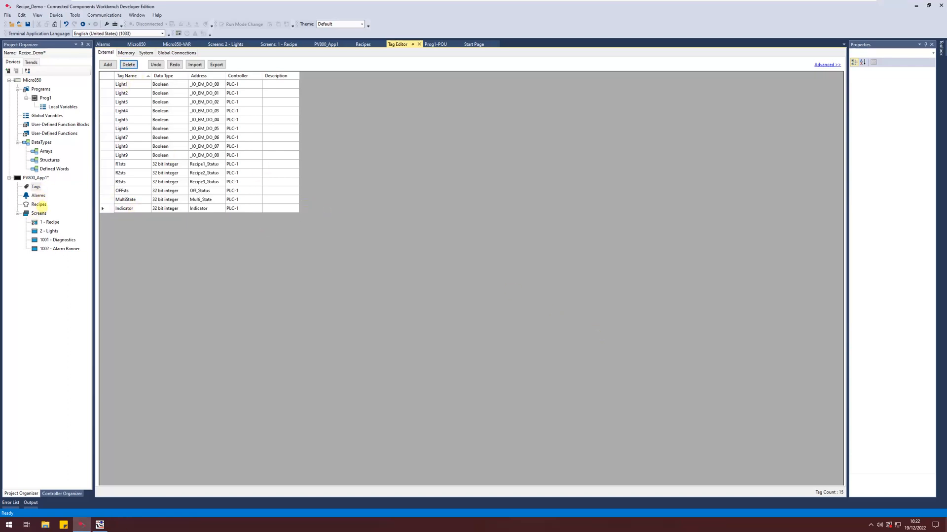
Create recipe RECIPE_05 in the PanelView recipe editor with five ingredients
{"action": "left_click", "coordinate": [362, 43]}
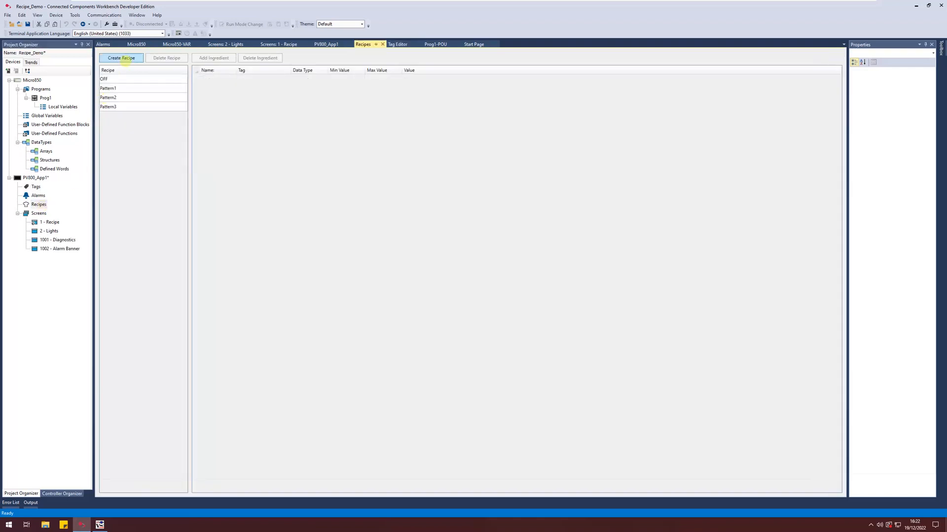
{"action": "left_click", "coordinate": [121, 57]}
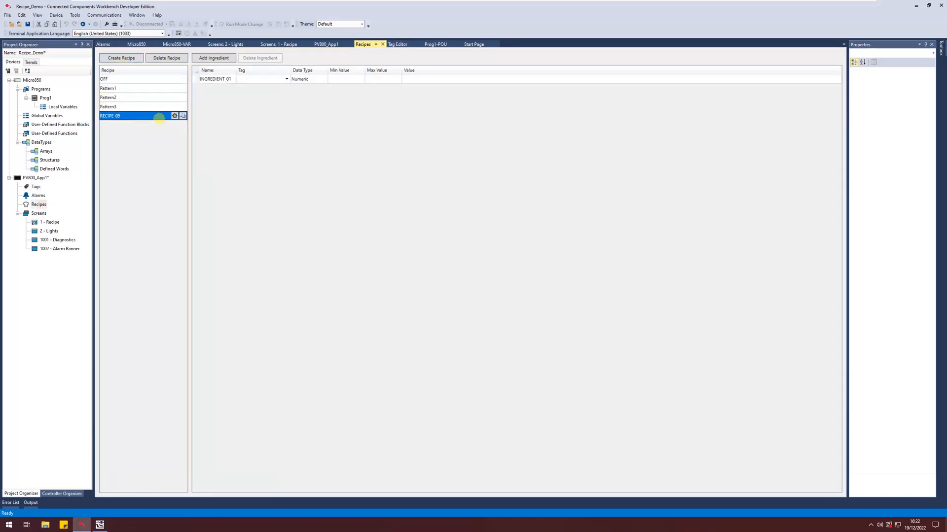
{"action": "left_click", "coordinate": [175, 116]}
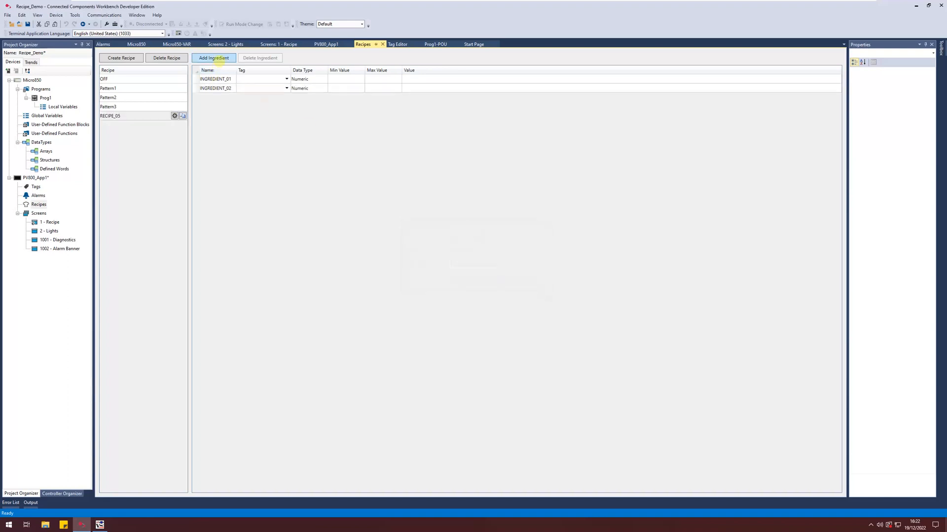
{"action": "left_click", "coordinate": [213, 57]}
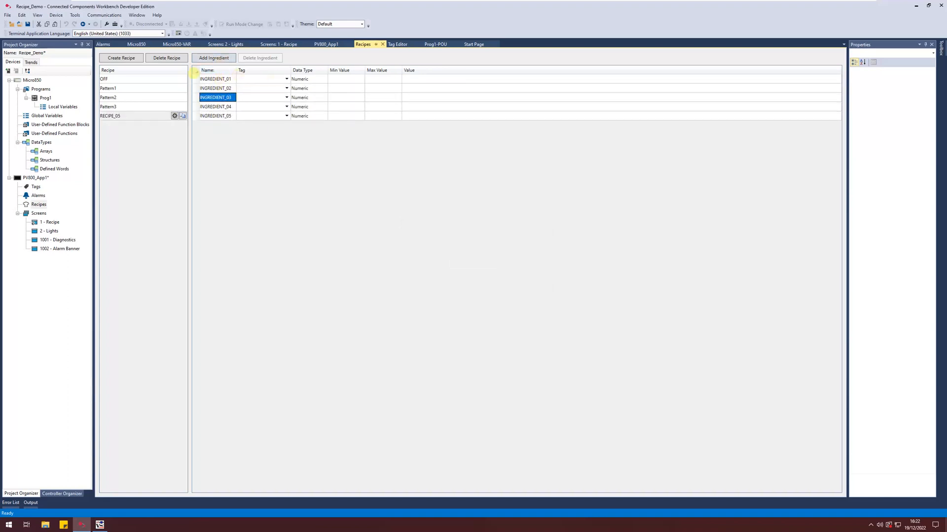
Inspect the ingredients' Data Type and Value fields, then request deletion of RECIPE_05
{"action": "left_click", "coordinate": [286, 79]}
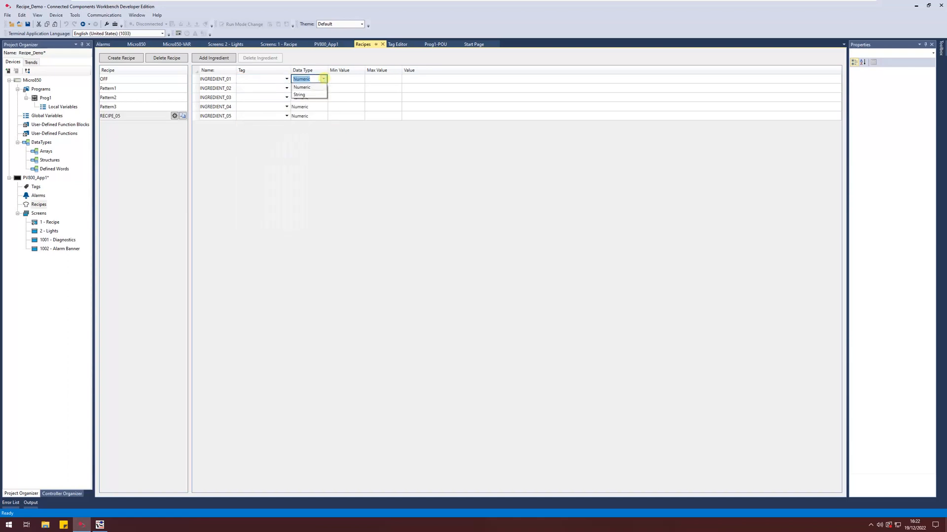
{"action": "left_click", "coordinate": [302, 87]}
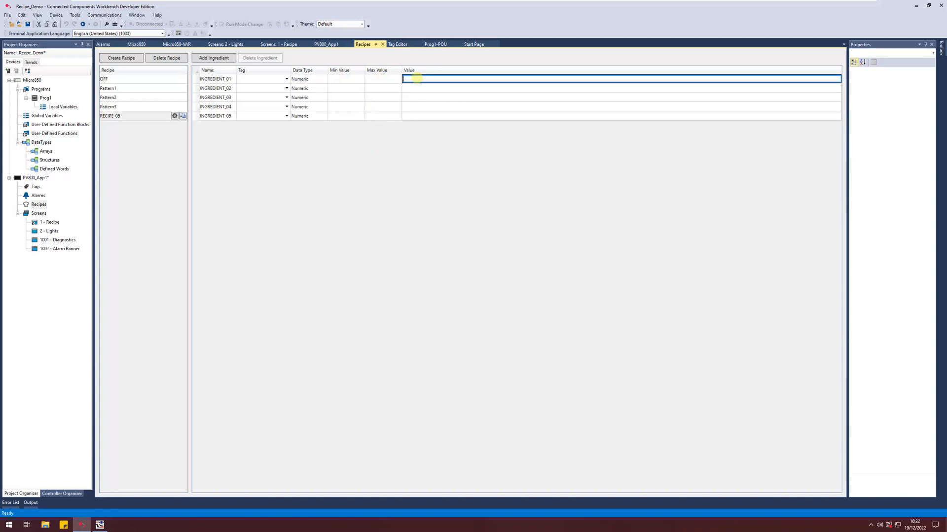
{"action": "left_click", "coordinate": [603, 97]}
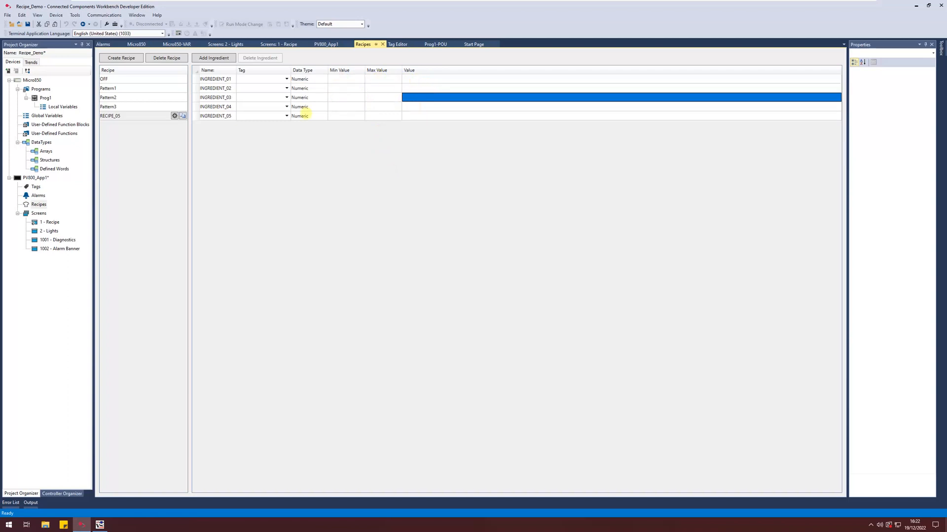
{"action": "left_click", "coordinate": [166, 57]}
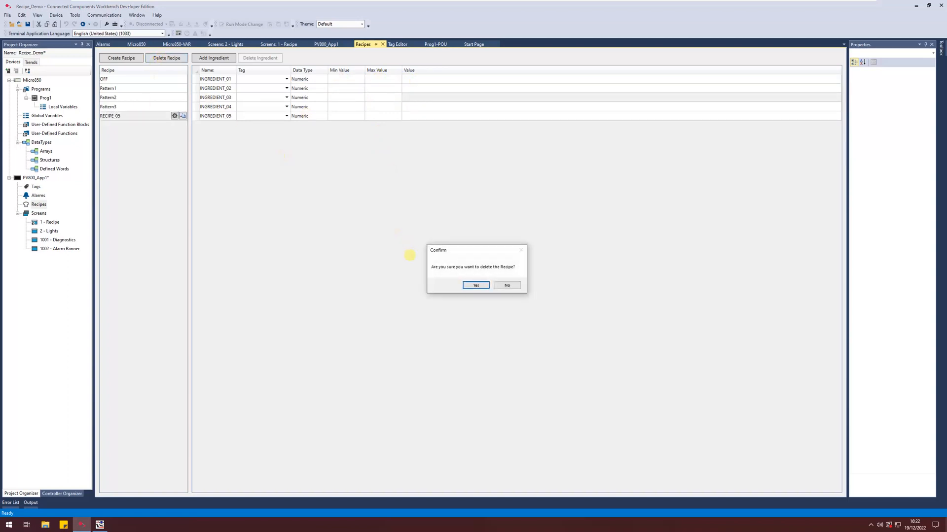
Confirm deleting RECIPE_05 and review the Pattern3, OFF and Pattern1 light values
{"action": "left_click", "coordinate": [476, 285]}
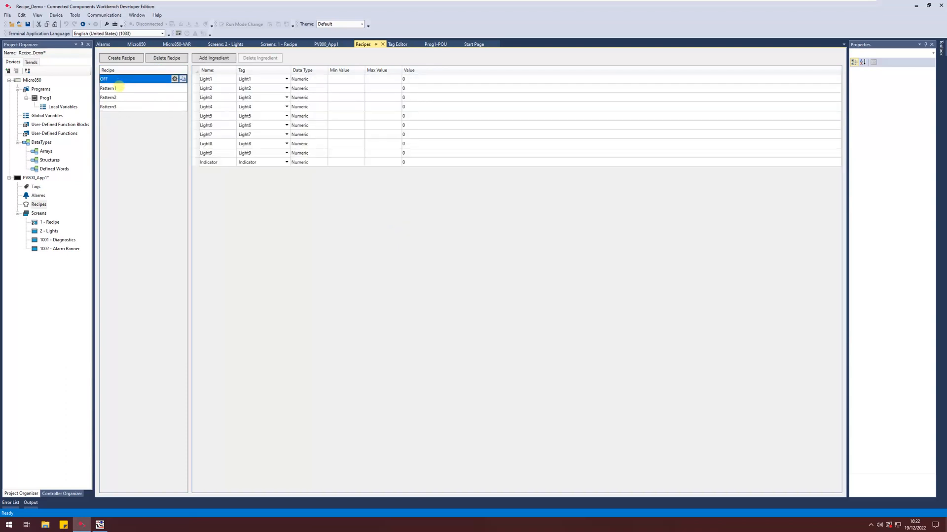
{"action": "left_click", "coordinate": [109, 107]}
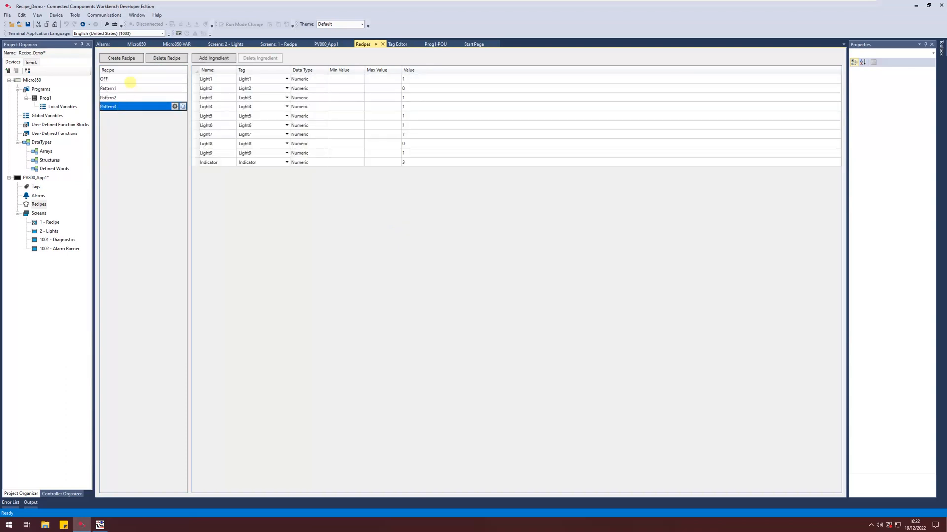
{"action": "left_click", "coordinate": [104, 79]}
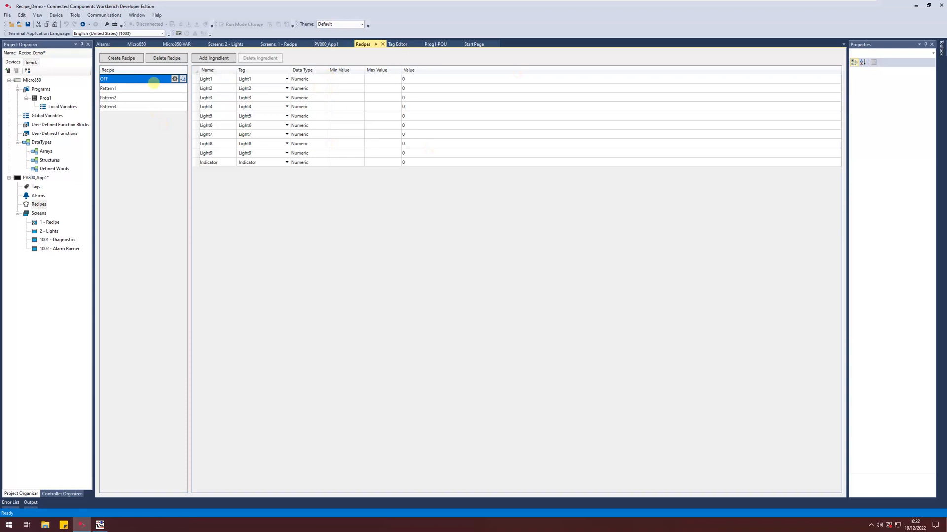
{"action": "left_click", "coordinate": [109, 87]}
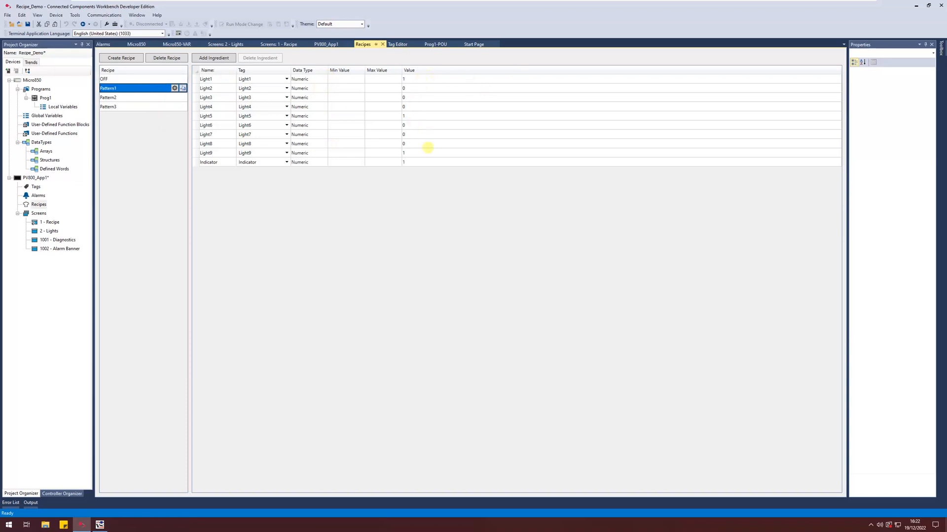
{"action": "mouse_move", "coordinate": [113, 159]}
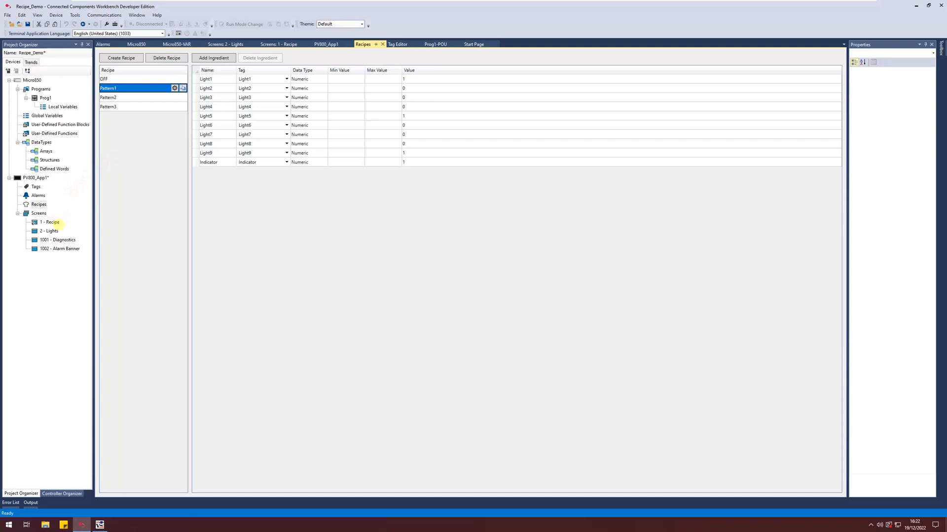
{"action": "left_click", "coordinate": [278, 45]}
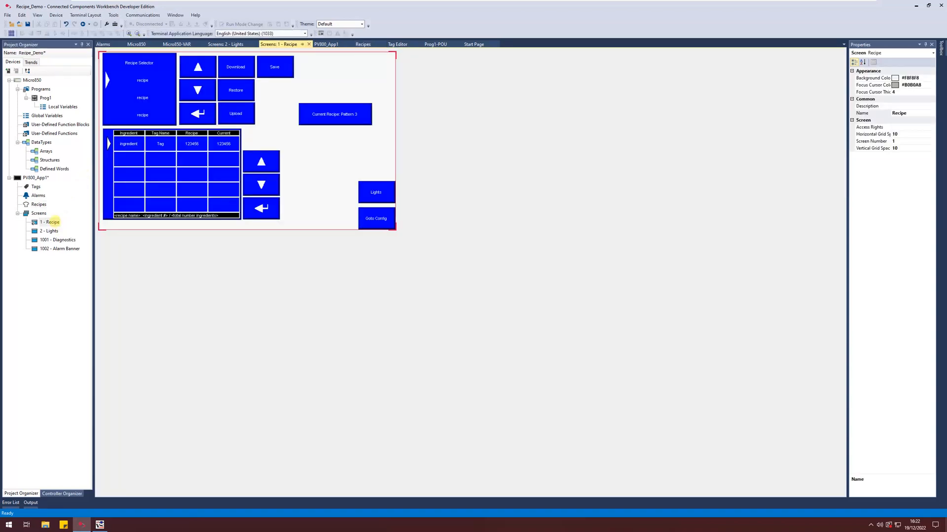
{"action": "left_click", "coordinate": [140, 91]}
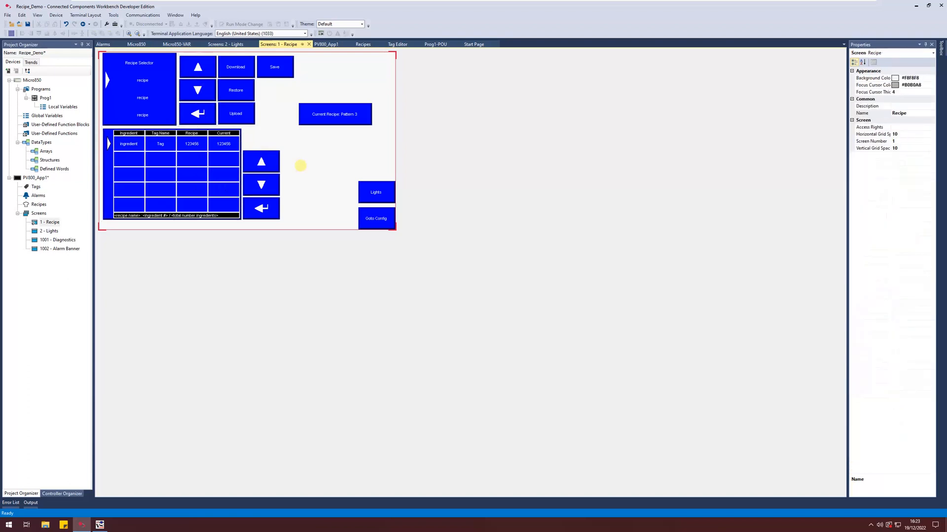
{"action": "left_click", "coordinate": [197, 66]}
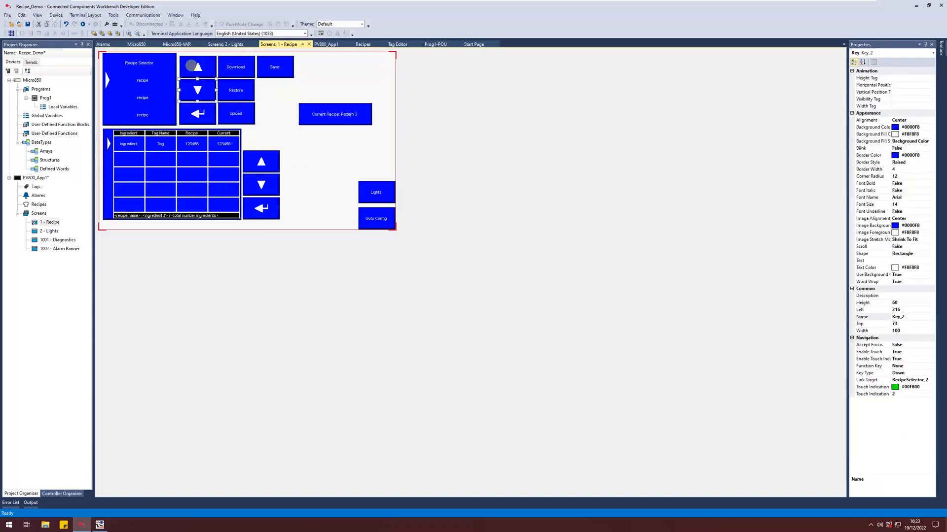
{"action": "left_click", "coordinate": [139, 90]}
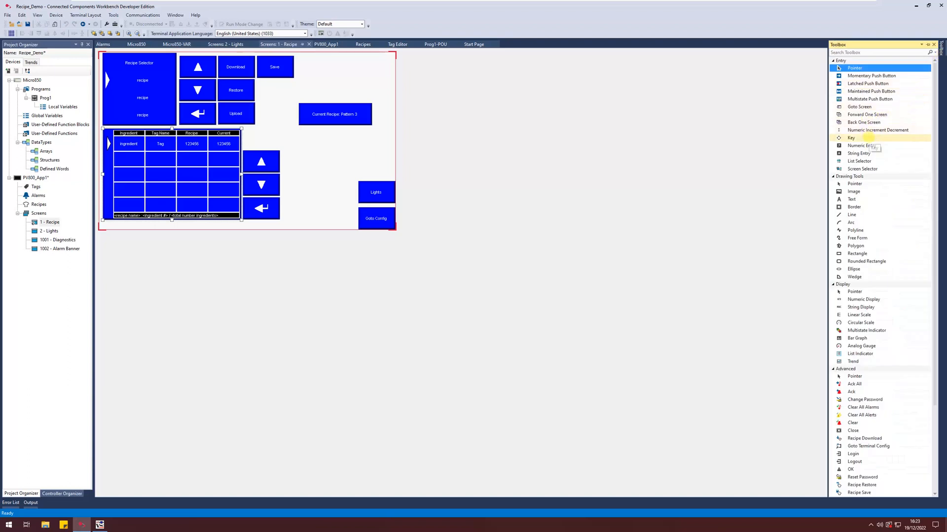
{"action": "scroll", "scroll_direction": "down", "scroll_amount": 3}
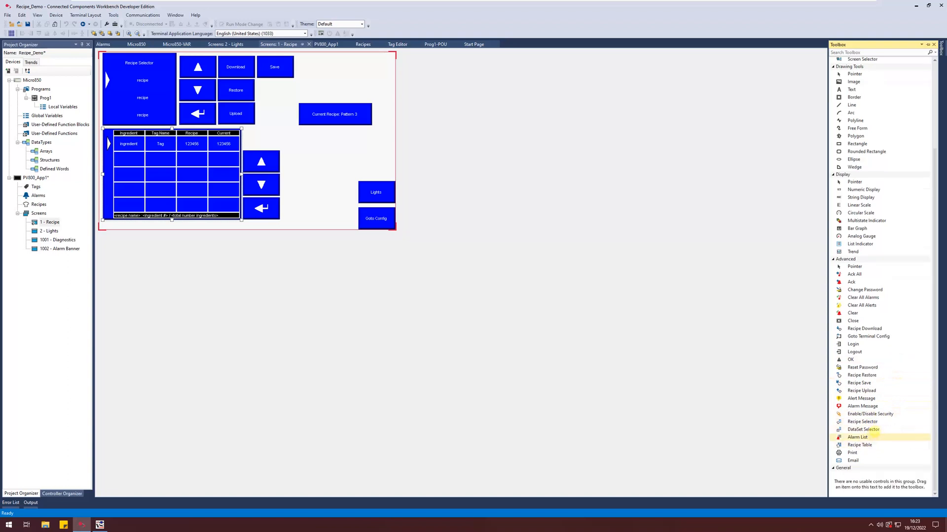
{"action": "mouse_move", "coordinate": [859, 445]}
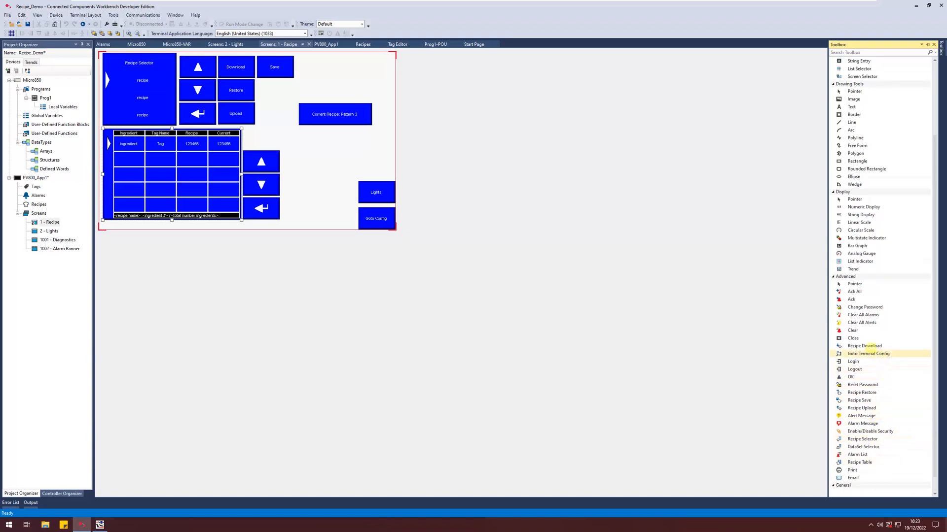
{"action": "mouse_move", "coordinate": [860, 401]}
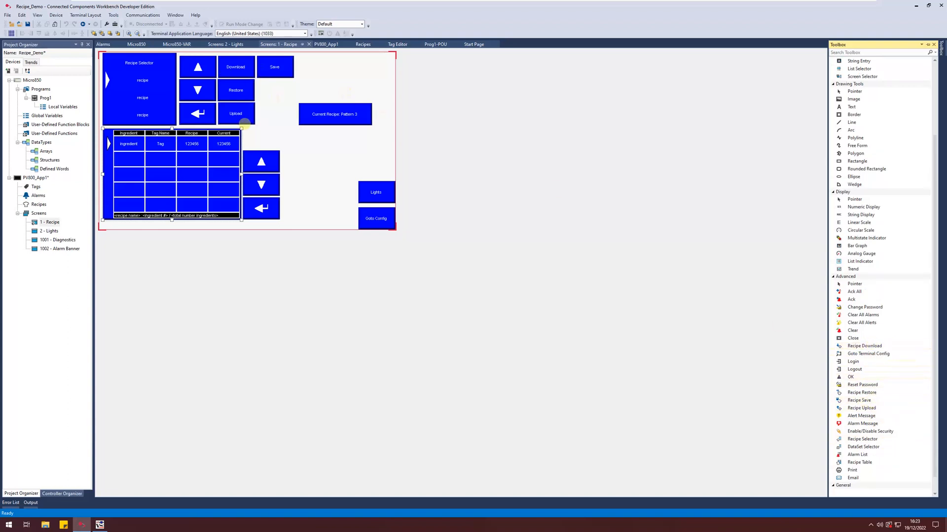
{"action": "mouse_move", "coordinate": [257, 89]}
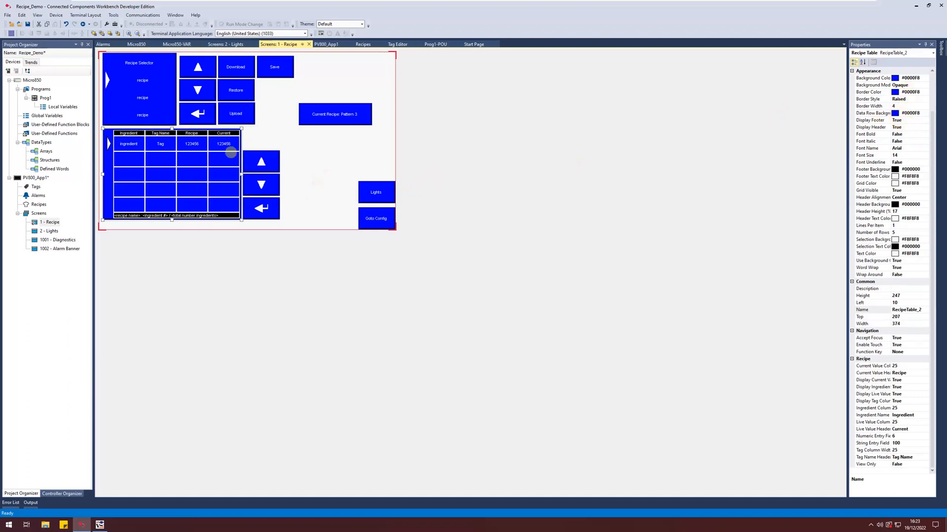
{"action": "left_click", "coordinate": [261, 161]}
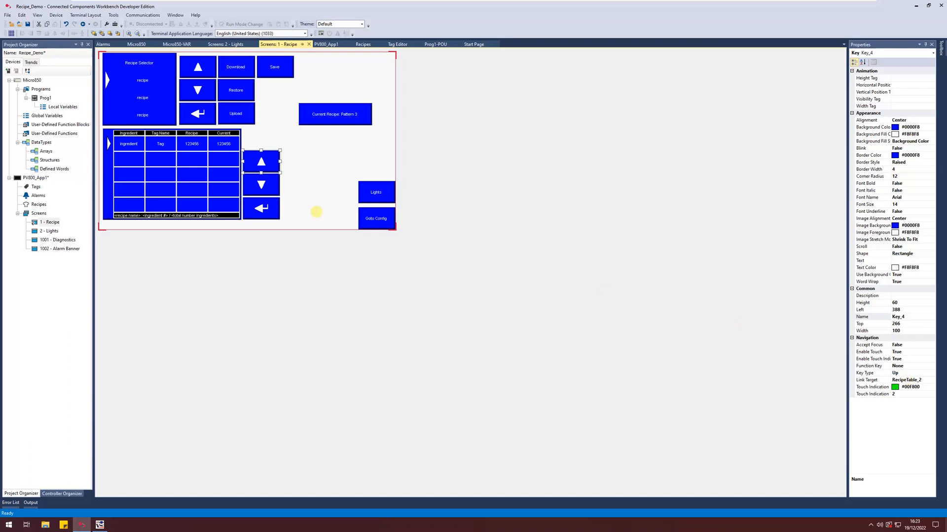
{"action": "left_click", "coordinate": [261, 185]}
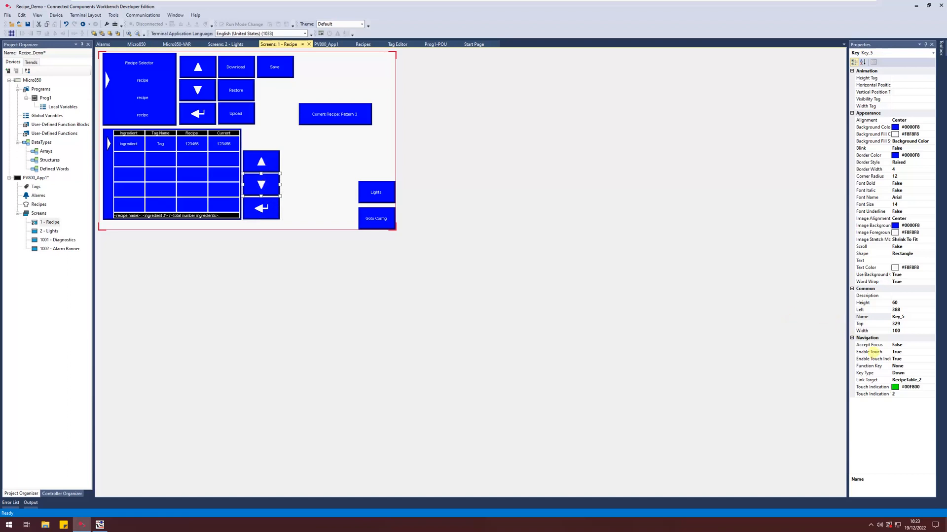
{"action": "left_click", "coordinate": [864, 372]}
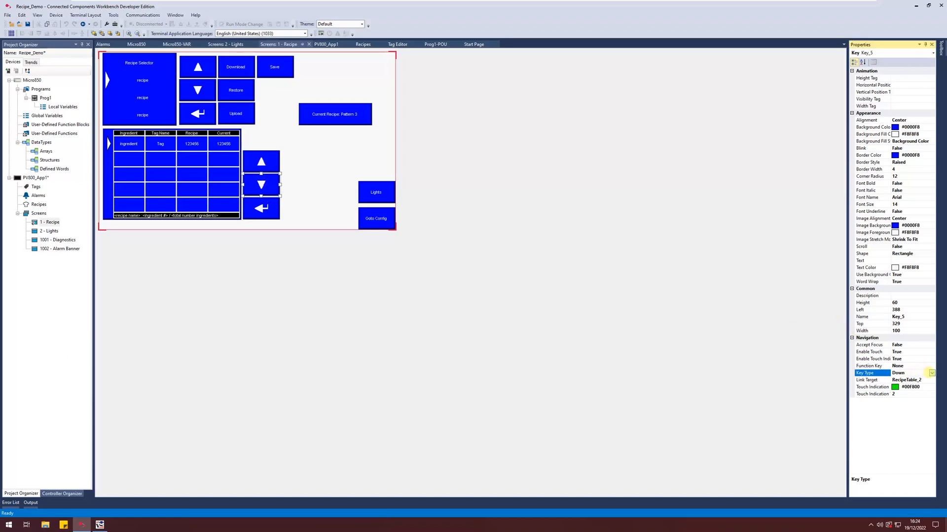
{"action": "left_click", "coordinate": [932, 373]}
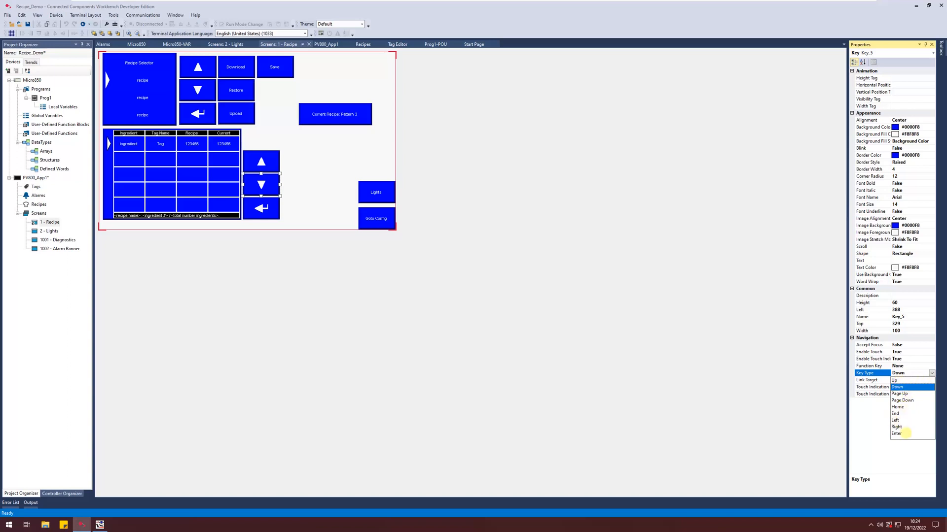
{"action": "mouse_move", "coordinate": [792, 421]}
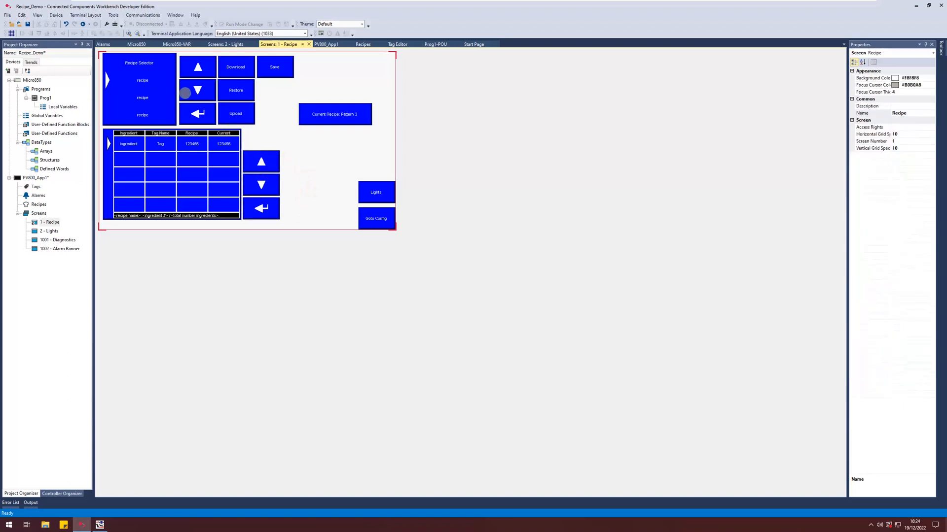
{"action": "left_click", "coordinate": [197, 90]}
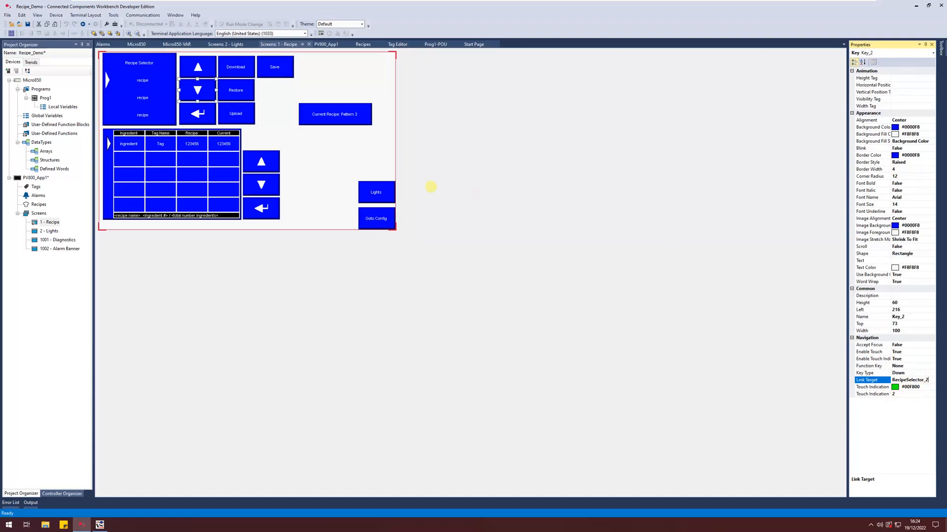
{"action": "mouse_move", "coordinate": [330, 176]}
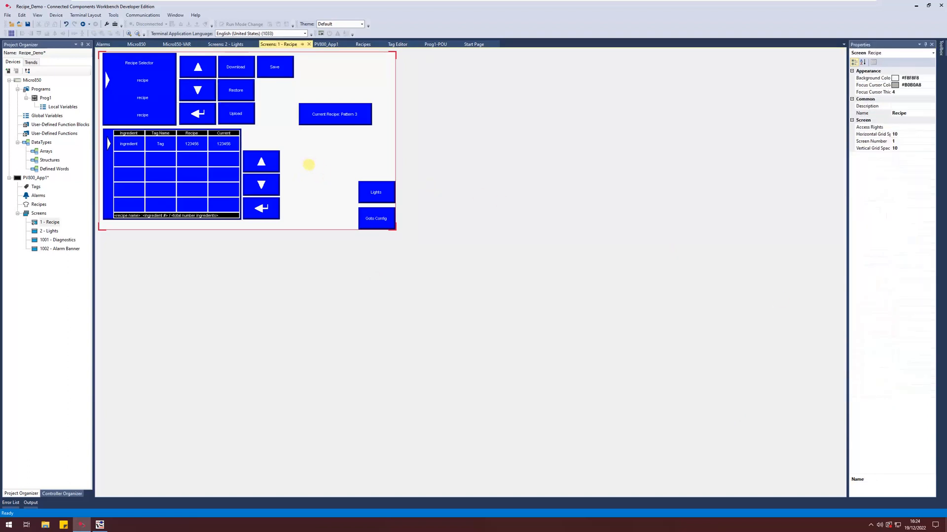
{"action": "mouse_move", "coordinate": [232, 406]}
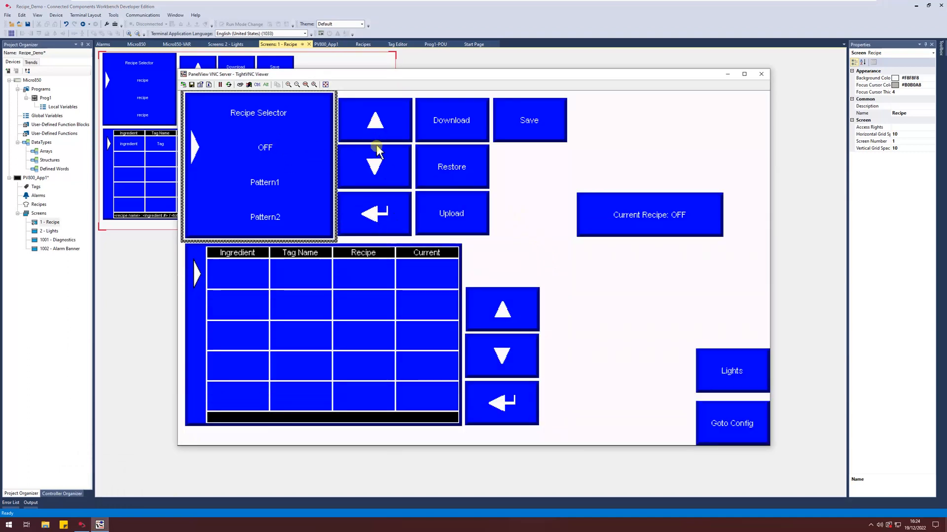
{"action": "mouse_move", "coordinate": [265, 150]}
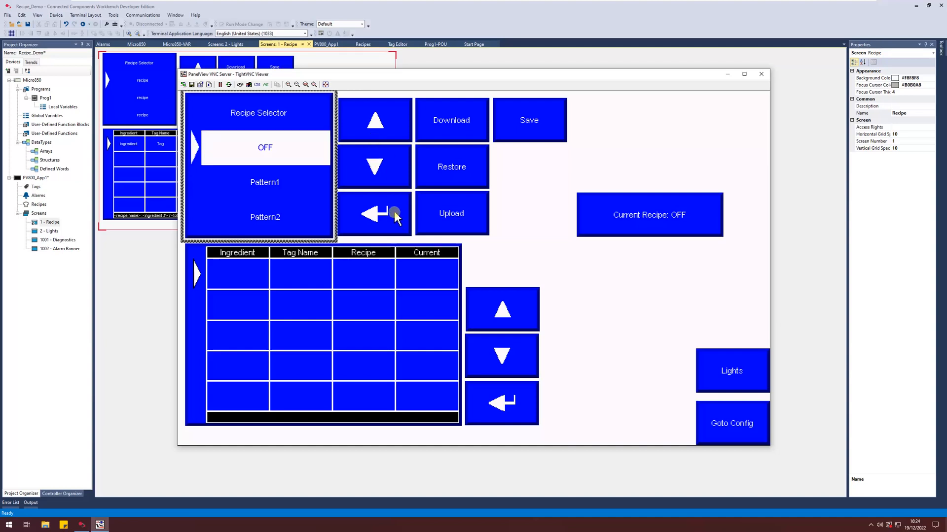
{"action": "mouse_move", "coordinate": [450, 167]}
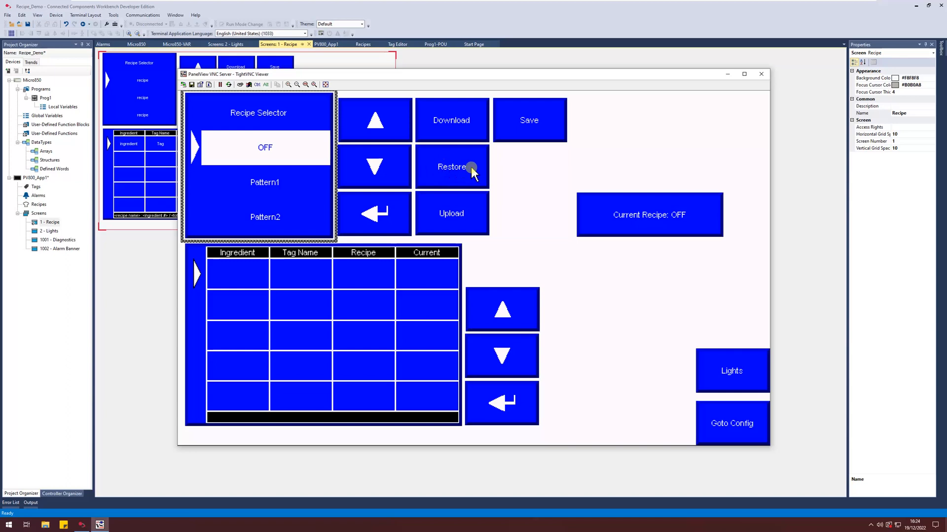
Restore the OFF recipe, then select Pattern1 and restore its values into the table
{"action": "left_click", "coordinate": [451, 167]}
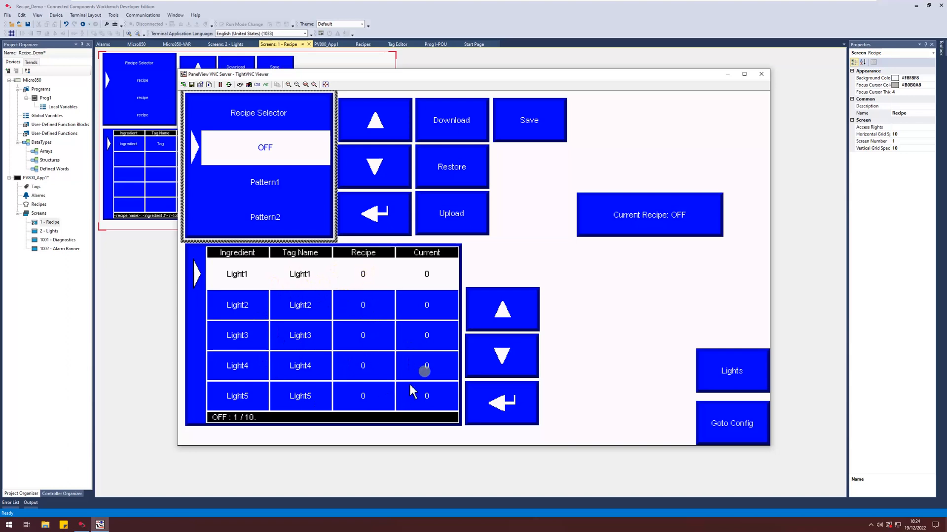
{"action": "mouse_move", "coordinate": [469, 350]}
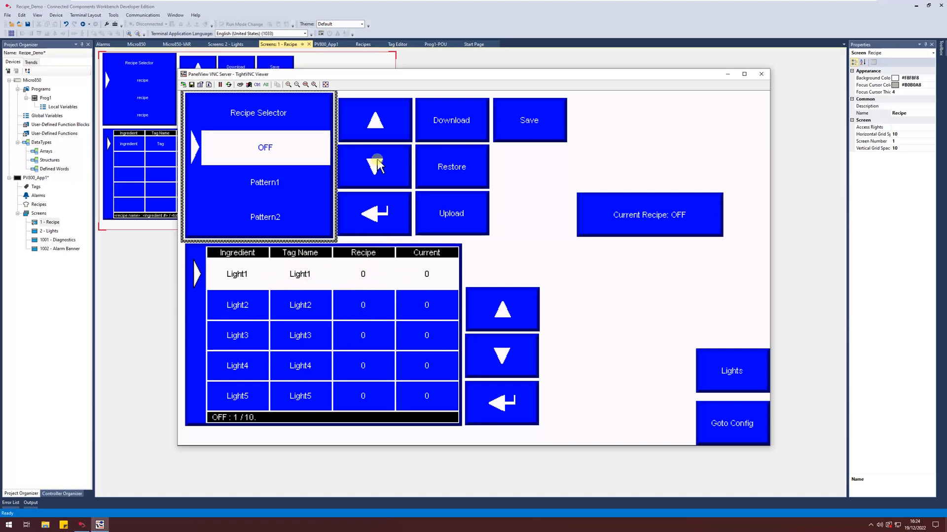
{"action": "left_click", "coordinate": [375, 167]}
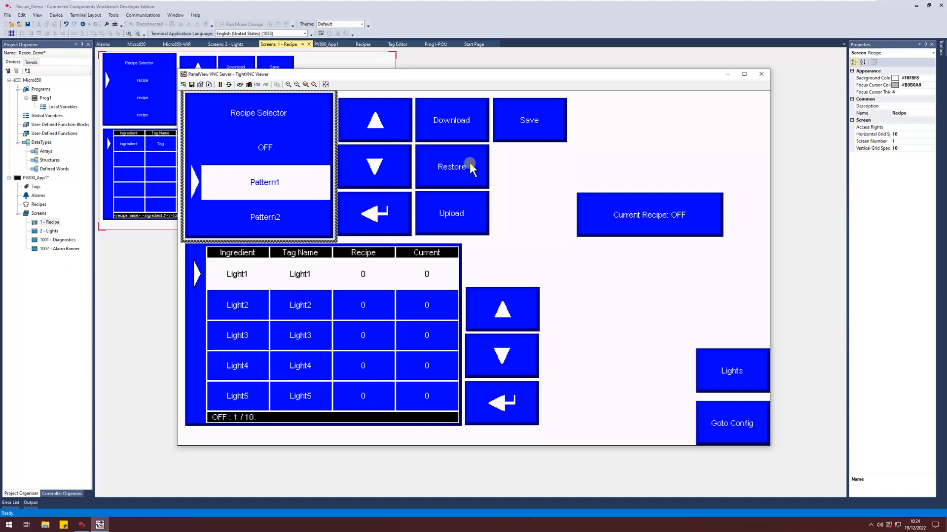
{"action": "left_click", "coordinate": [450, 168]}
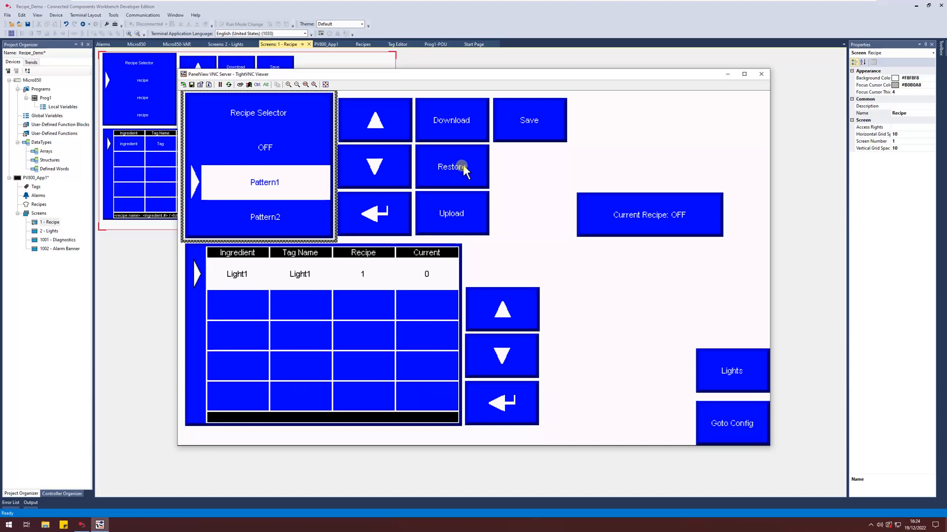
{"action": "left_click", "coordinate": [450, 167]}
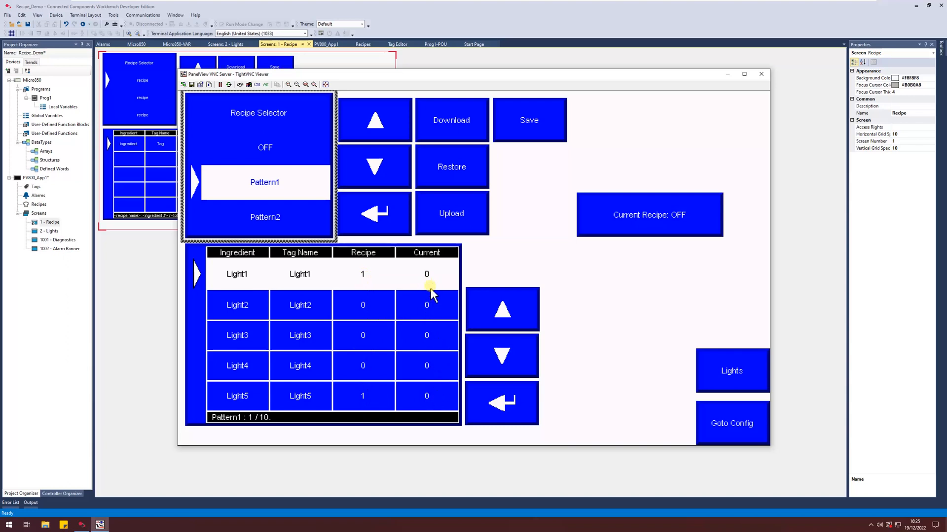
{"action": "mouse_move", "coordinate": [526, 224]}
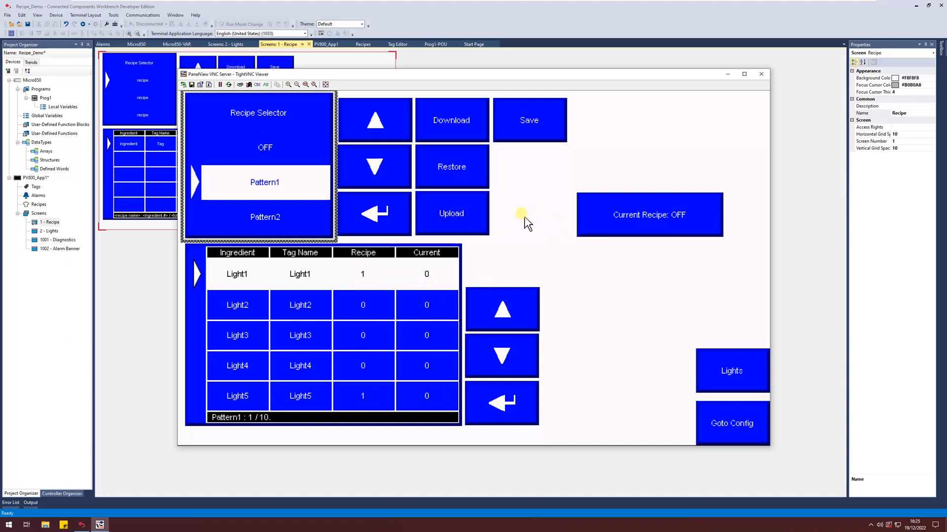
{"action": "mouse_move", "coordinate": [458, 131]}
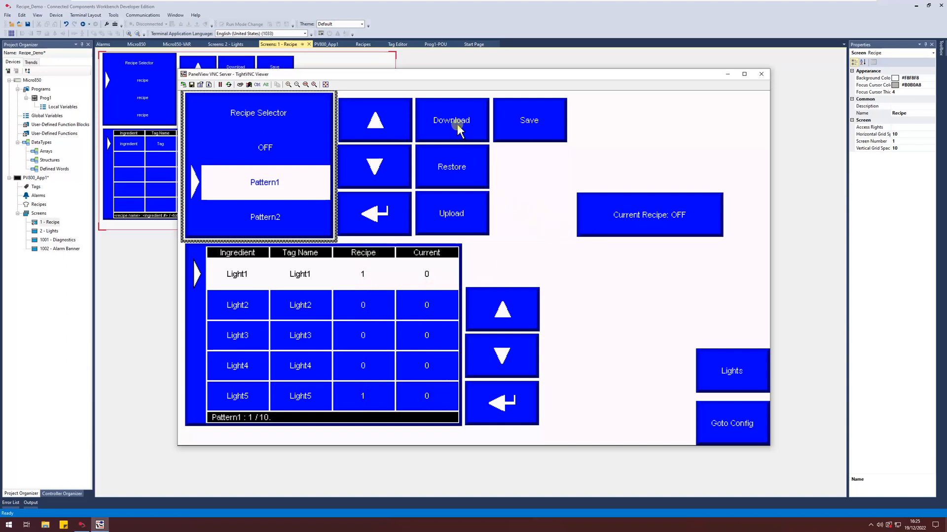
Download Pattern1 to the controller and page down through its ingredient rows
{"action": "left_click", "coordinate": [451, 120]}
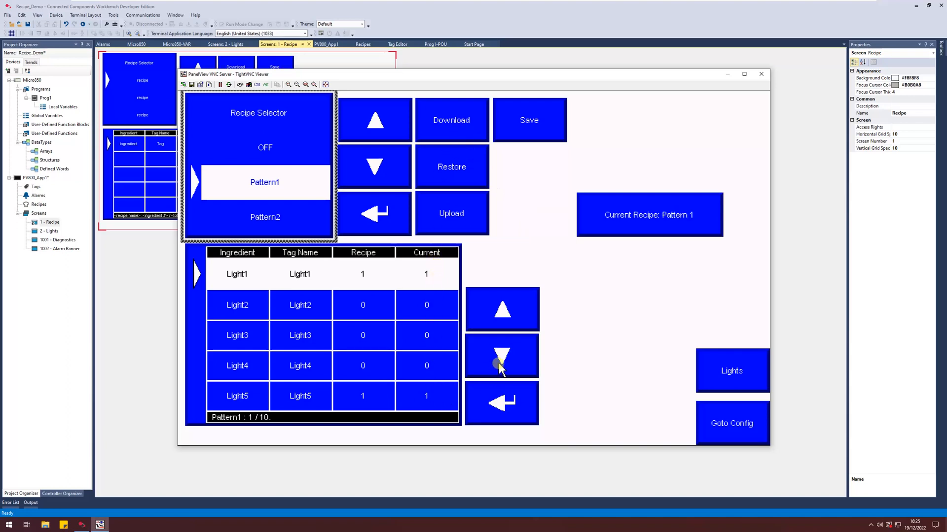
{"action": "left_click", "coordinate": [501, 356]}
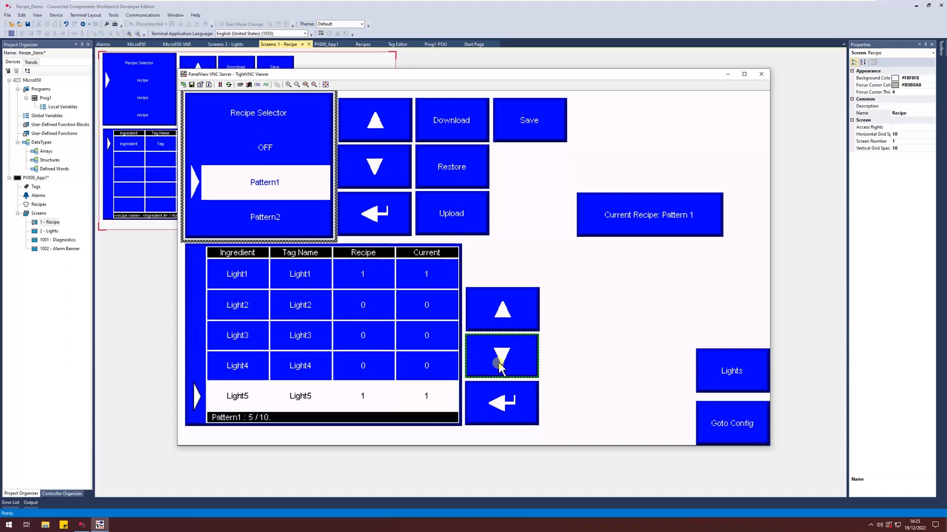
{"action": "left_click", "coordinate": [501, 355]}
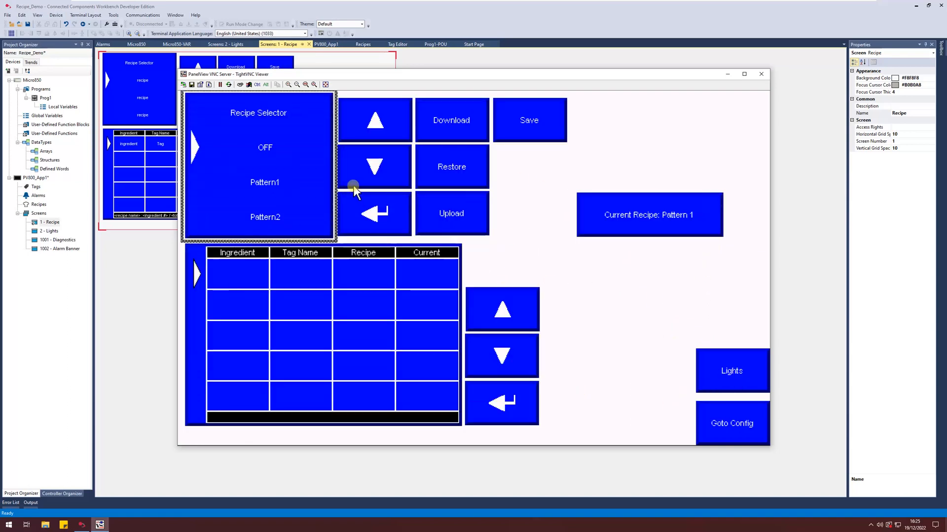
Select Pattern2, restore its values and page down through its ingredient rows
{"action": "left_click", "coordinate": [375, 167]}
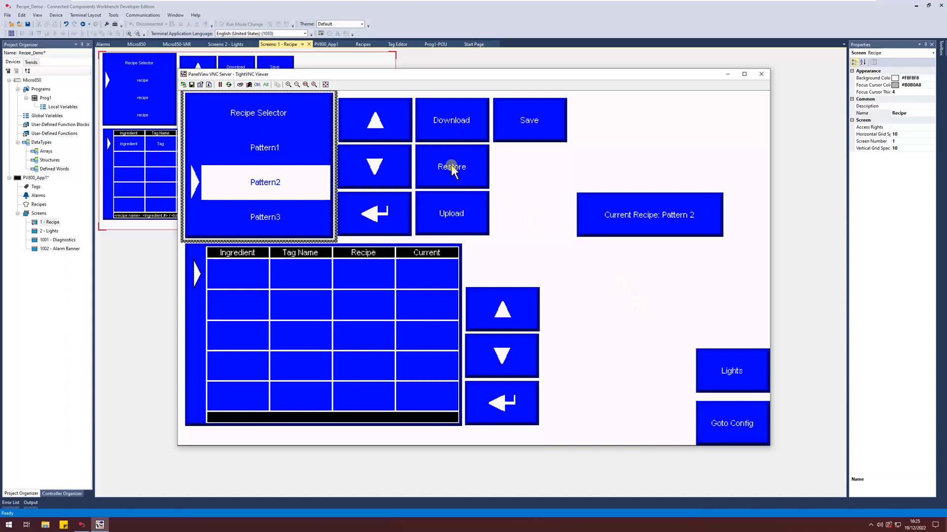
{"action": "left_click", "coordinate": [450, 168]}
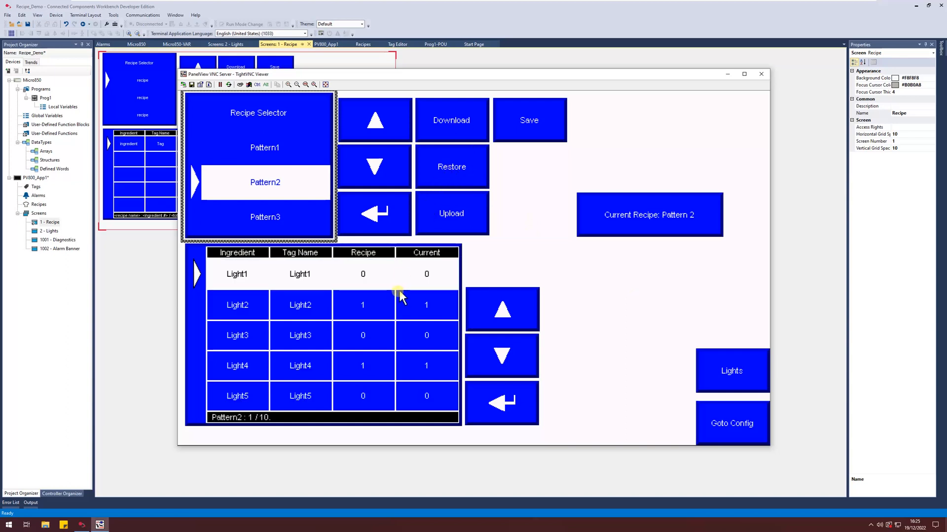
{"action": "left_click", "coordinate": [502, 355]}
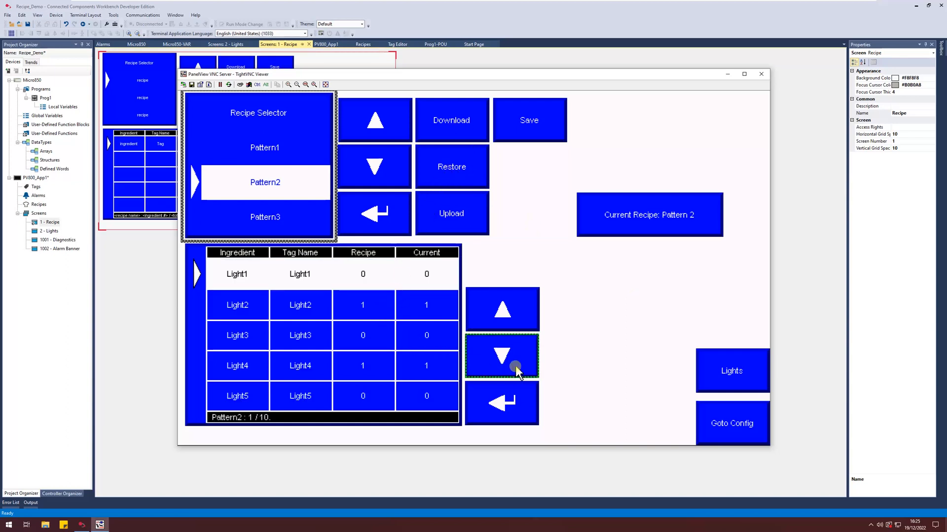
{"action": "left_click", "coordinate": [501, 355]}
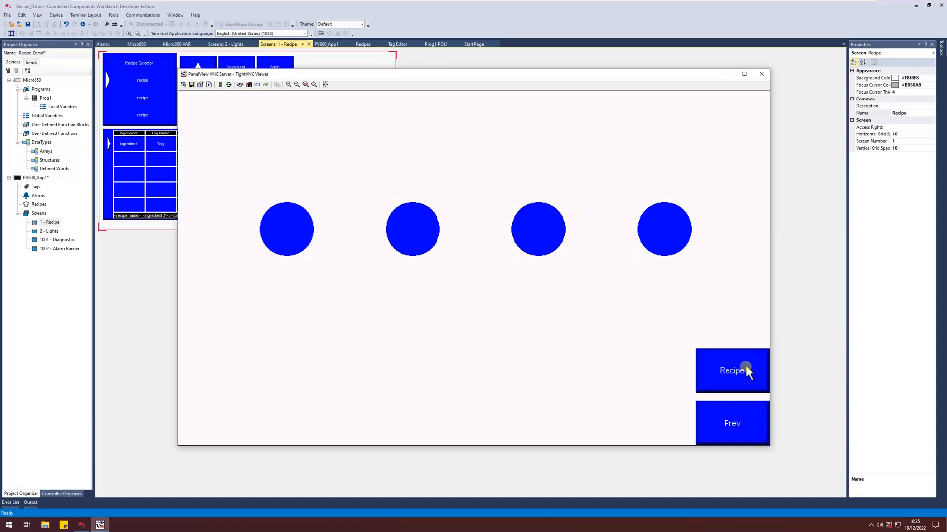
Return to the recipe screen, select Pattern3 and restore its light values into the table
{"action": "left_click", "coordinate": [730, 371]}
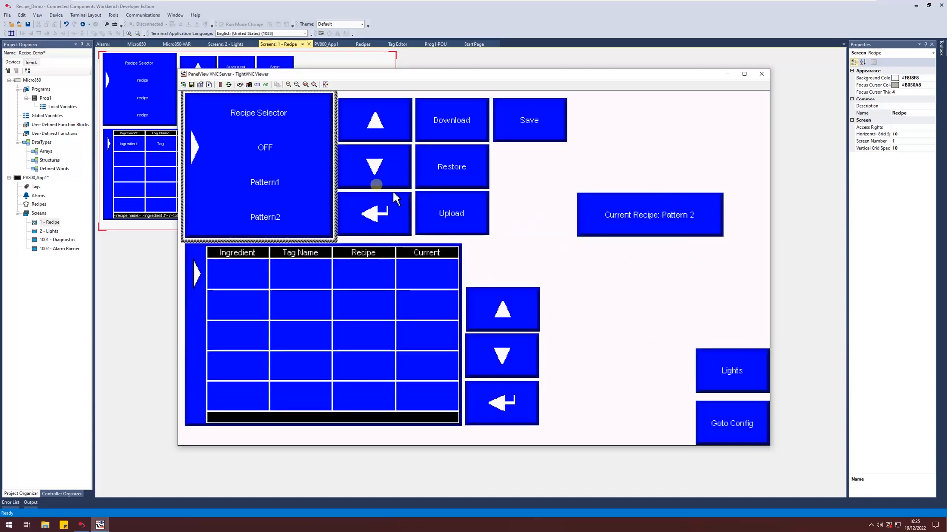
{"action": "left_click", "coordinate": [374, 167]}
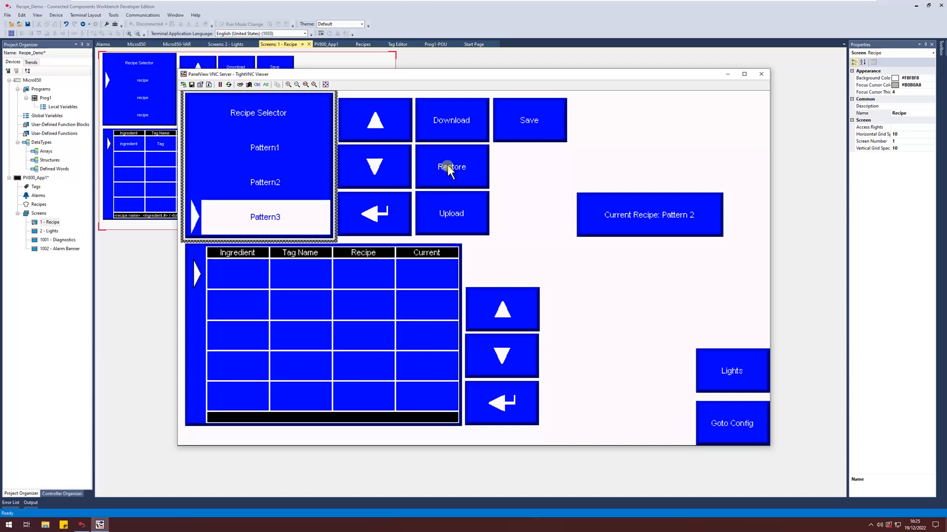
{"action": "left_click", "coordinate": [451, 168]}
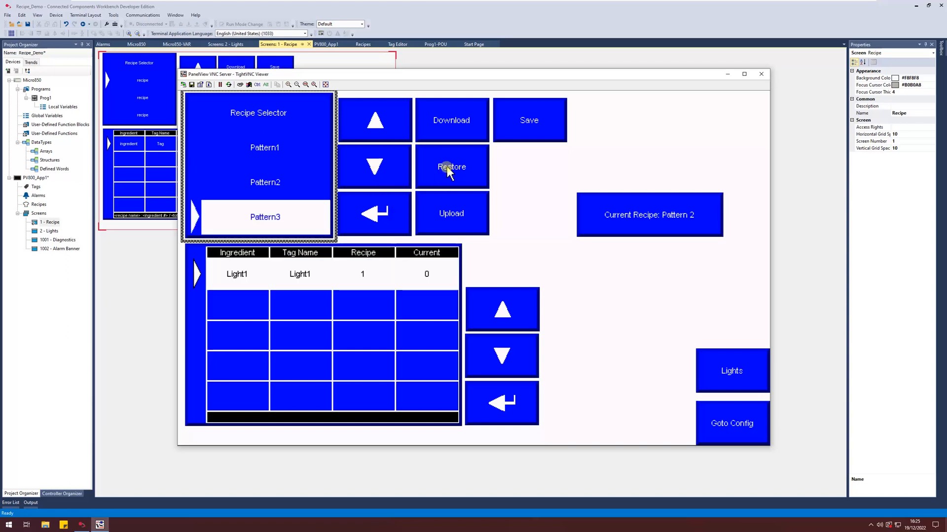
{"action": "left_click", "coordinate": [451, 166]}
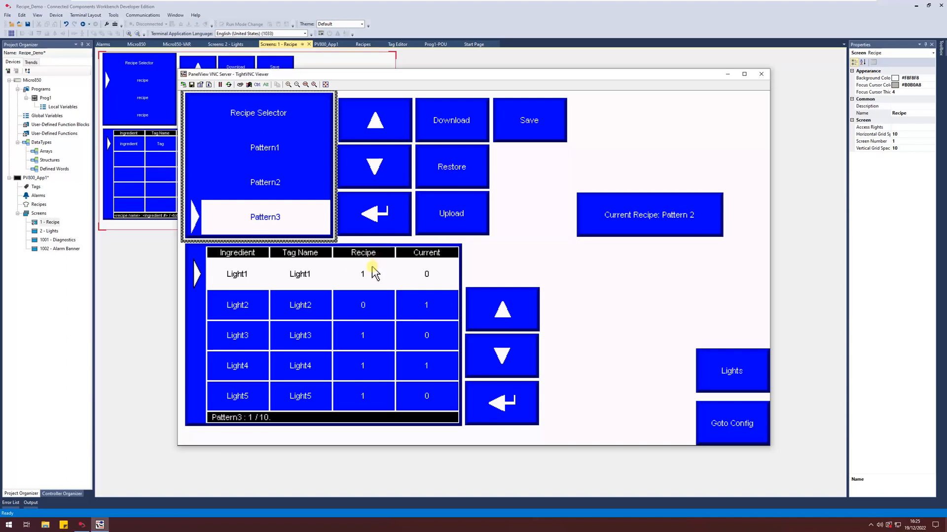
{"action": "mouse_move", "coordinate": [454, 275]}
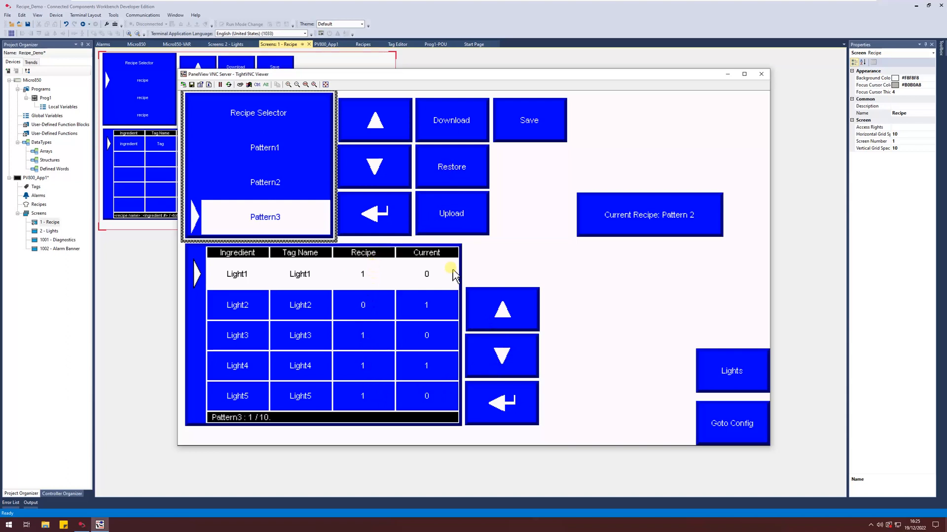
{"action": "mouse_move", "coordinate": [480, 262]}
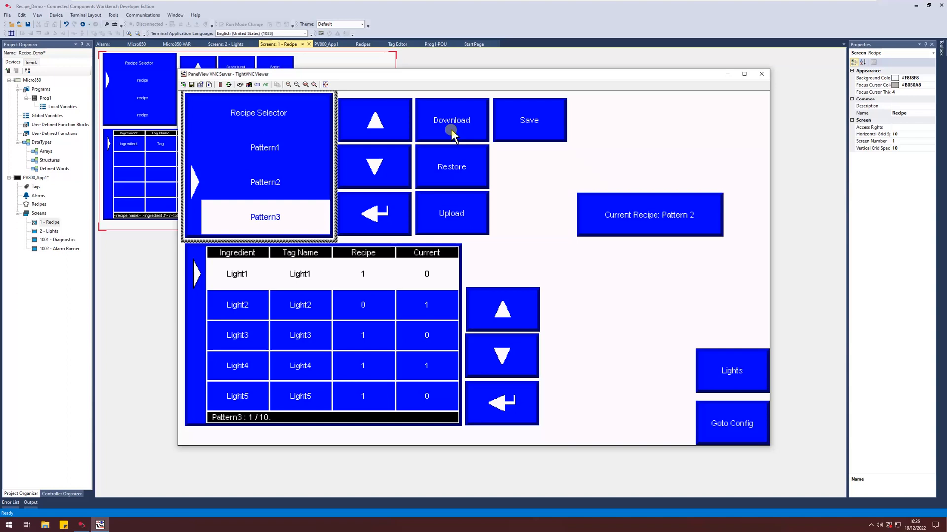
{"action": "mouse_move", "coordinate": [408, 185]}
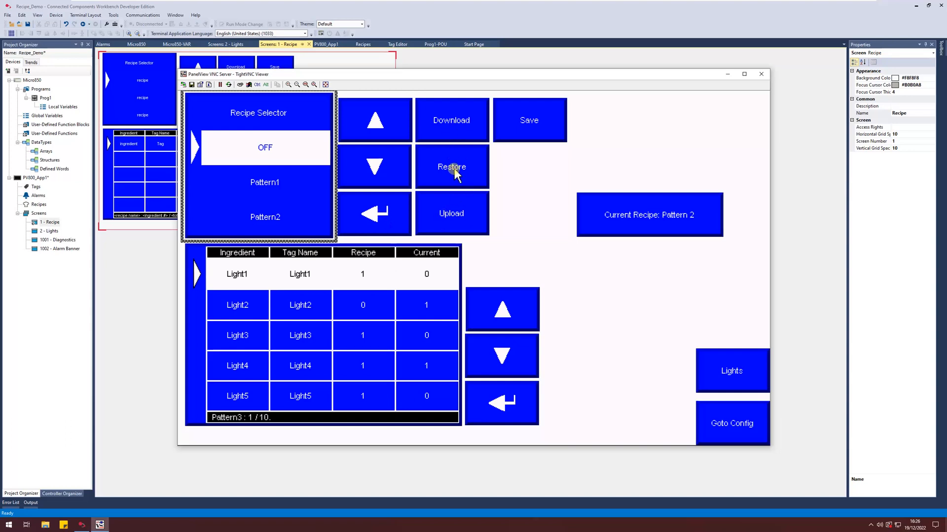
{"action": "mouse_move", "coordinate": [630, 250]}
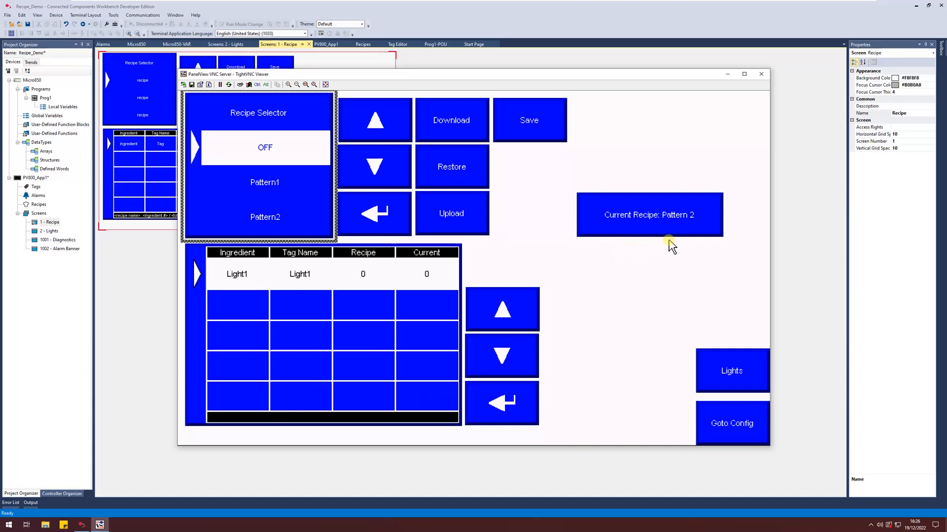
Upload the current light states into the OFF recipe and scroll to its last ingredient, Indicator
{"action": "left_click", "coordinate": [450, 213]}
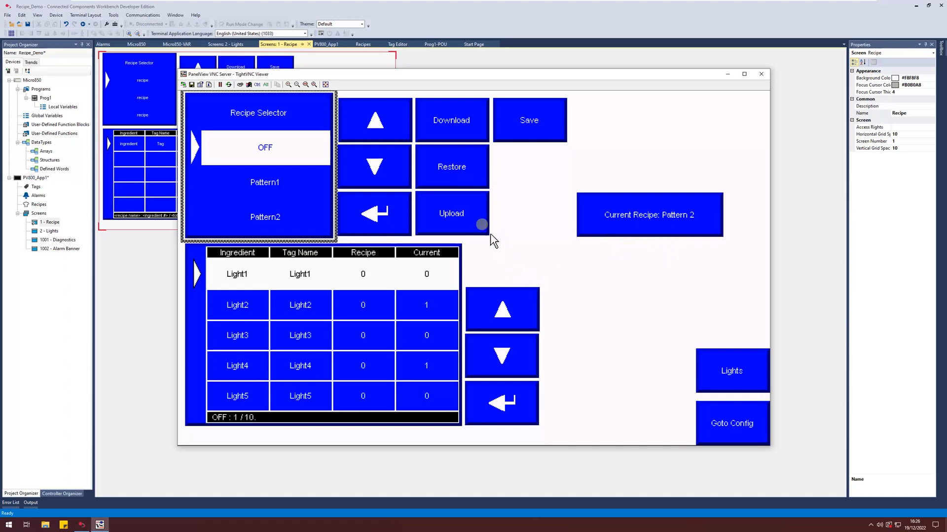
{"action": "mouse_move", "coordinate": [309, 151]}
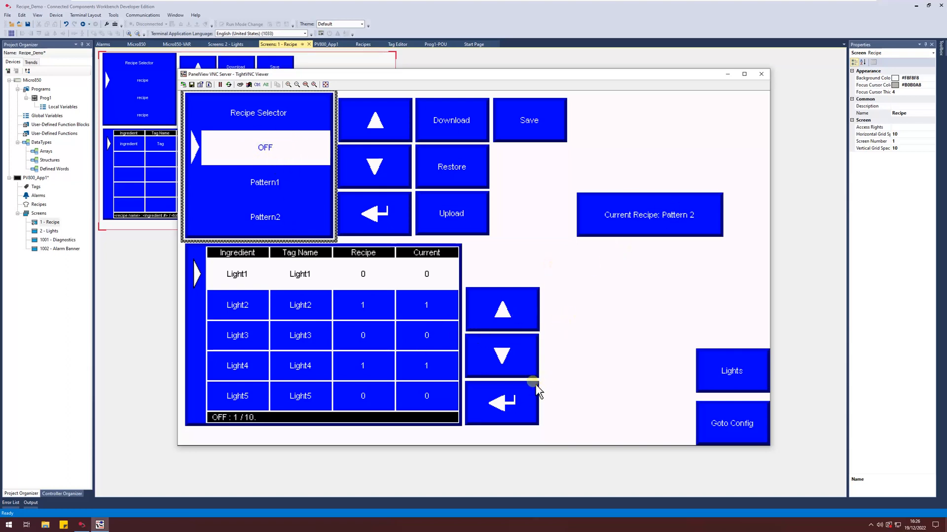
{"action": "mouse_move", "coordinate": [477, 251]}
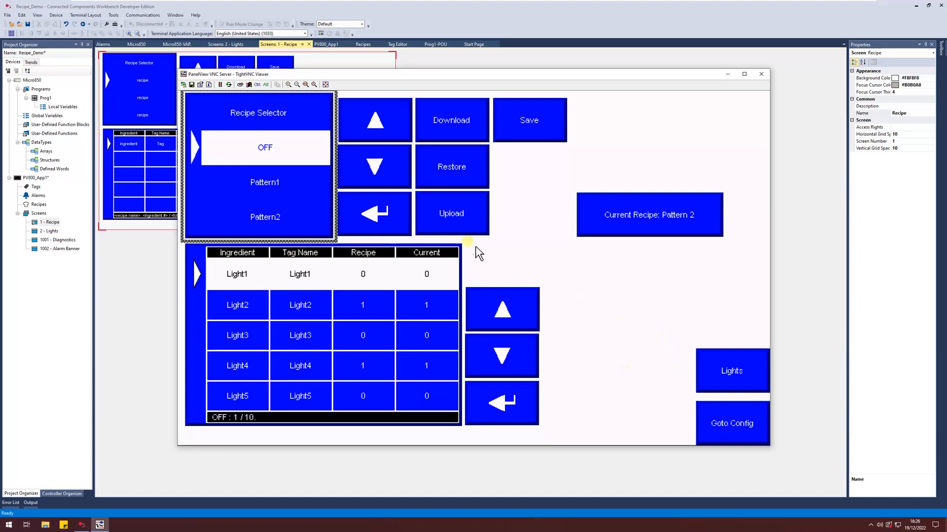
{"action": "mouse_move", "coordinate": [719, 213]}
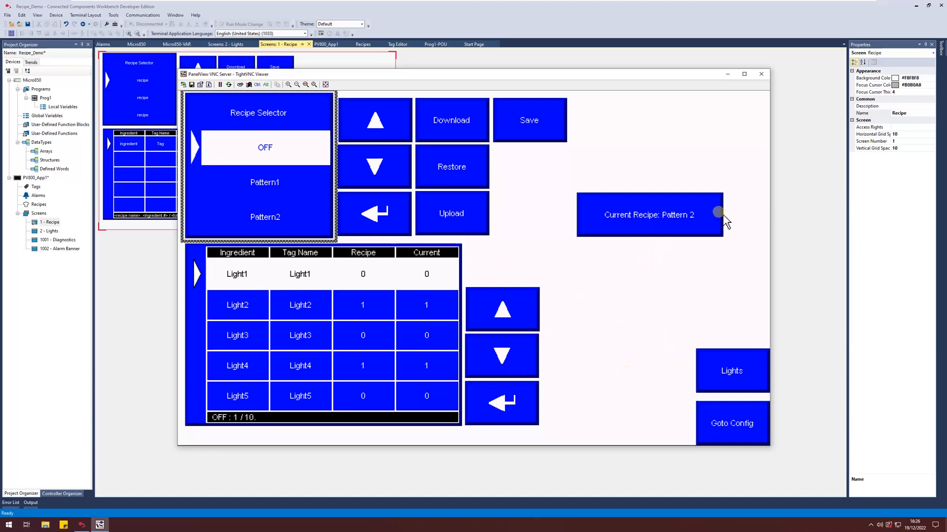
{"action": "mouse_move", "coordinate": [609, 227]}
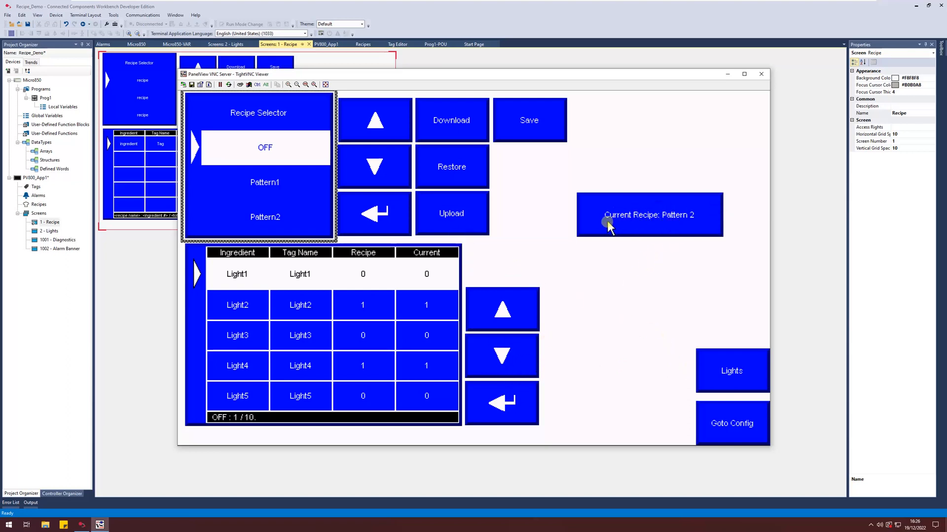
{"action": "mouse_move", "coordinate": [597, 228]}
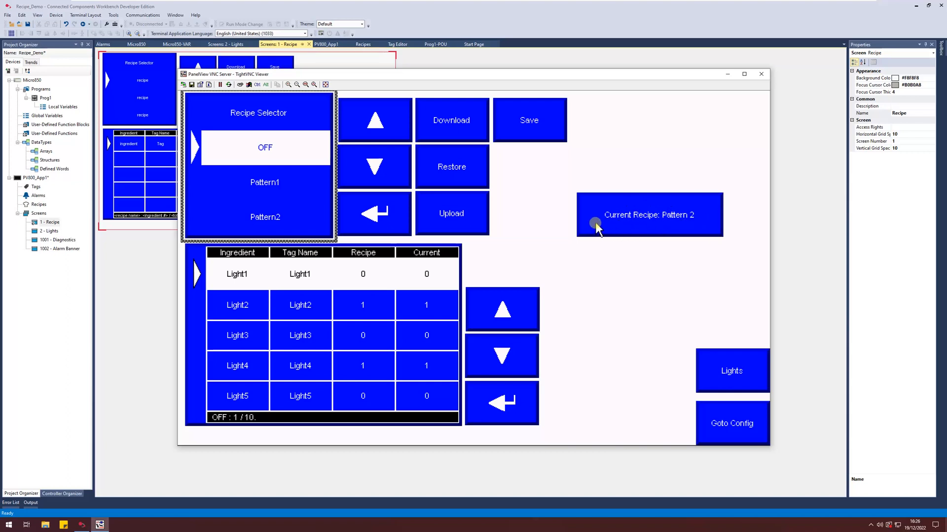
{"action": "mouse_move", "coordinate": [627, 254]}
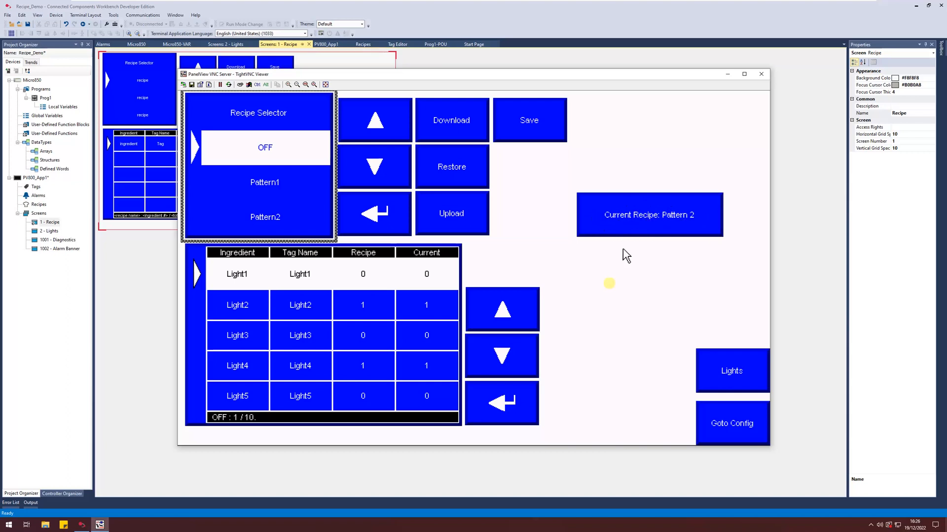
{"action": "left_click", "coordinate": [501, 355]}
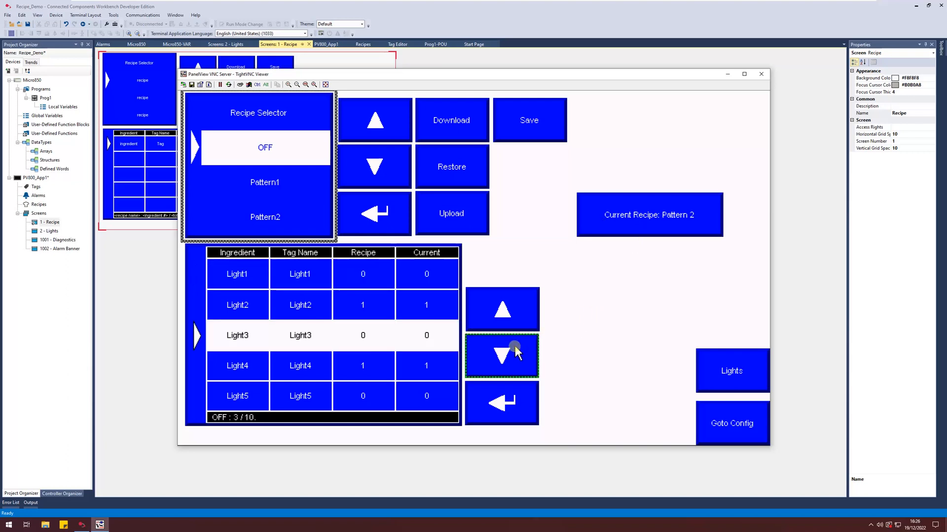
{"action": "left_click", "coordinate": [501, 356]}
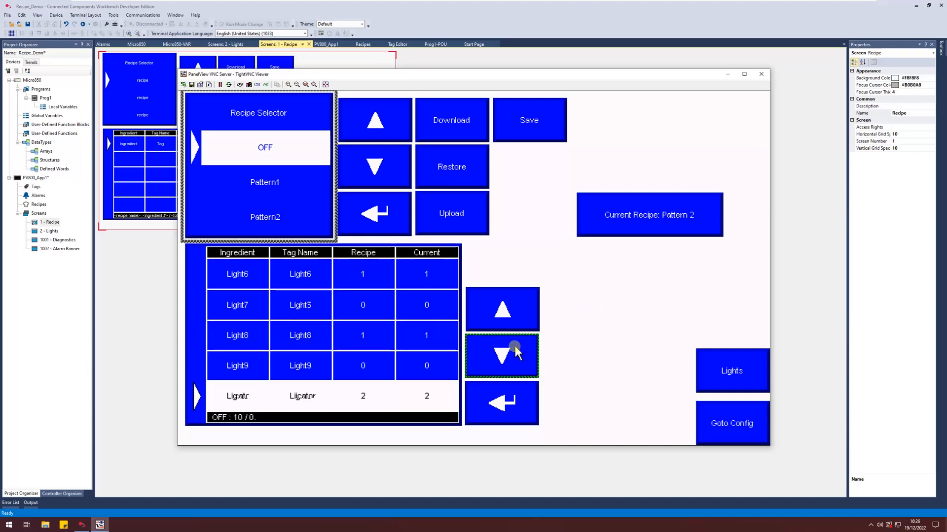
{"action": "left_click", "coordinate": [501, 354]}
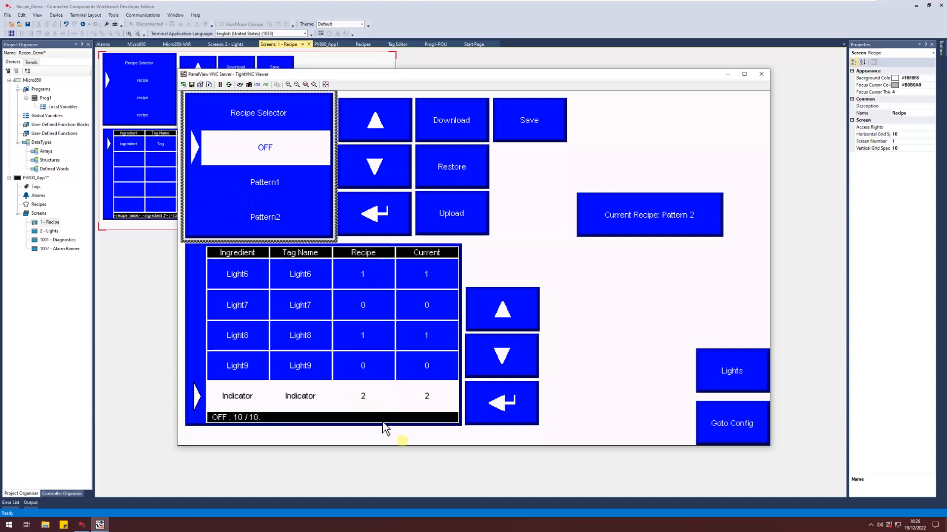
{"action": "mouse_move", "coordinate": [381, 391]}
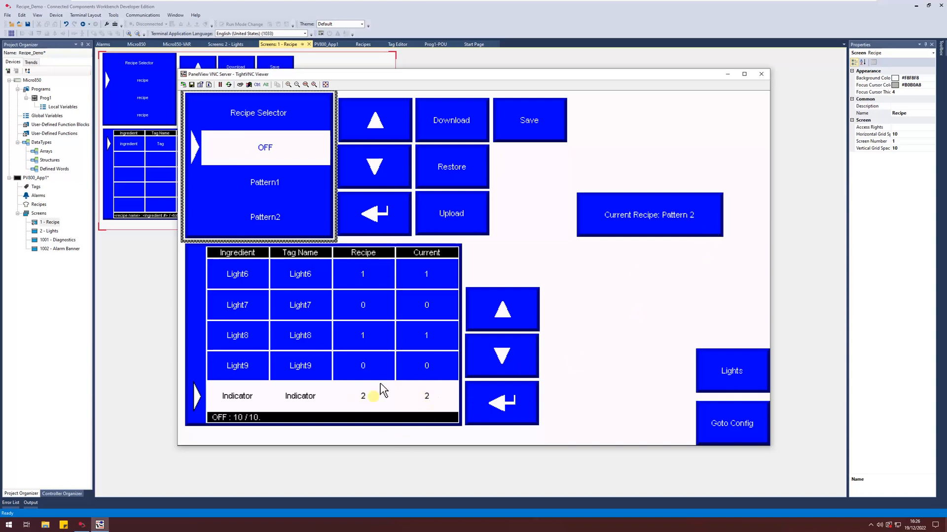
{"action": "mouse_move", "coordinate": [528, 255]}
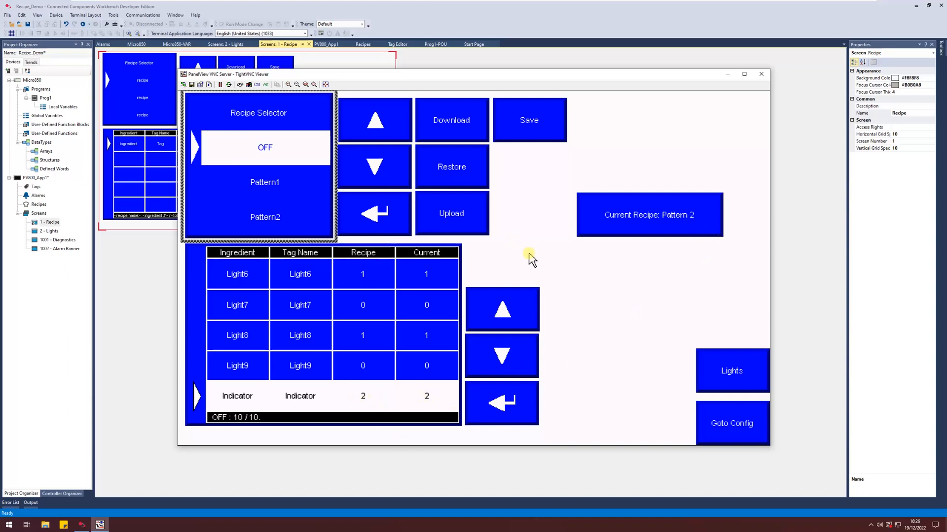
{"action": "mouse_move", "coordinate": [362, 396]}
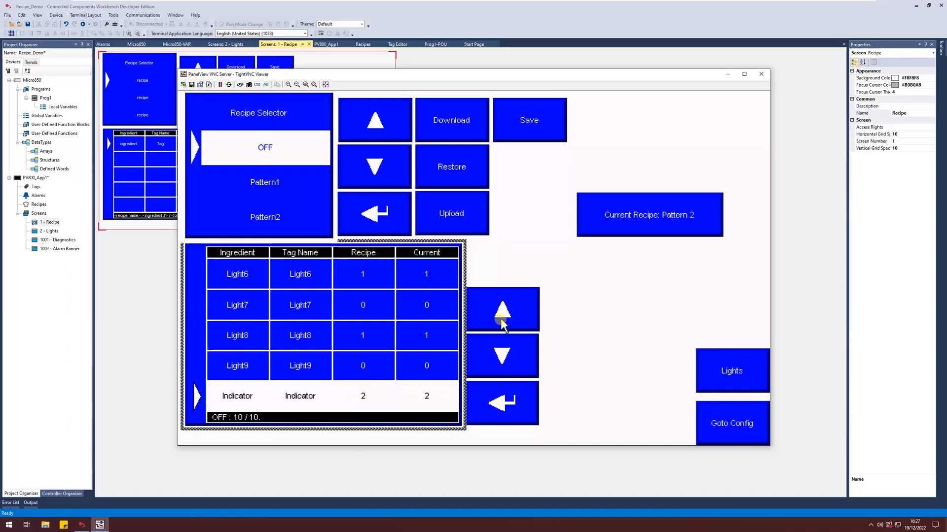
{"action": "mouse_move", "coordinate": [520, 401]}
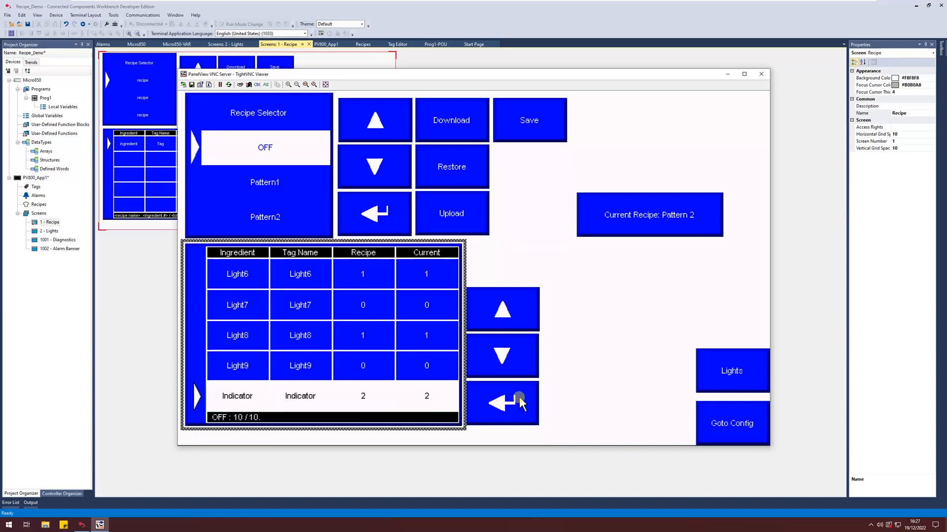
Edit the OFF recipe's Indicator value to 0 and leave the recipe screen
{"action": "left_click", "coordinate": [501, 402]}
{"action": "type", "text": "0"}
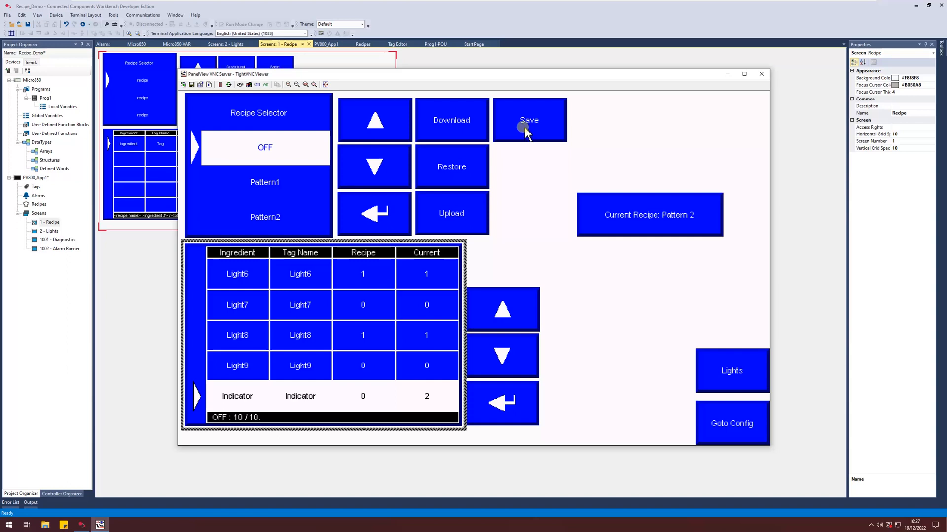
{"action": "mouse_move", "coordinate": [455, 125]}
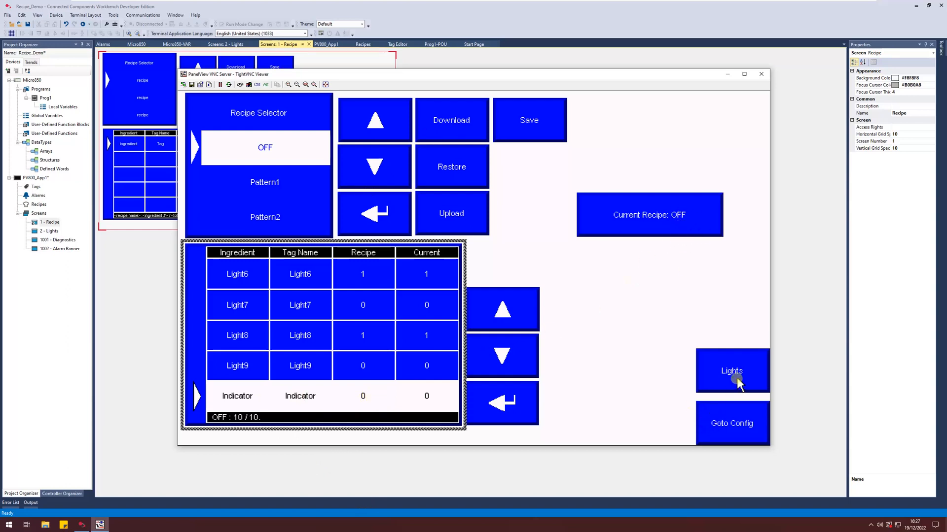
{"action": "left_click", "coordinate": [730, 370]}
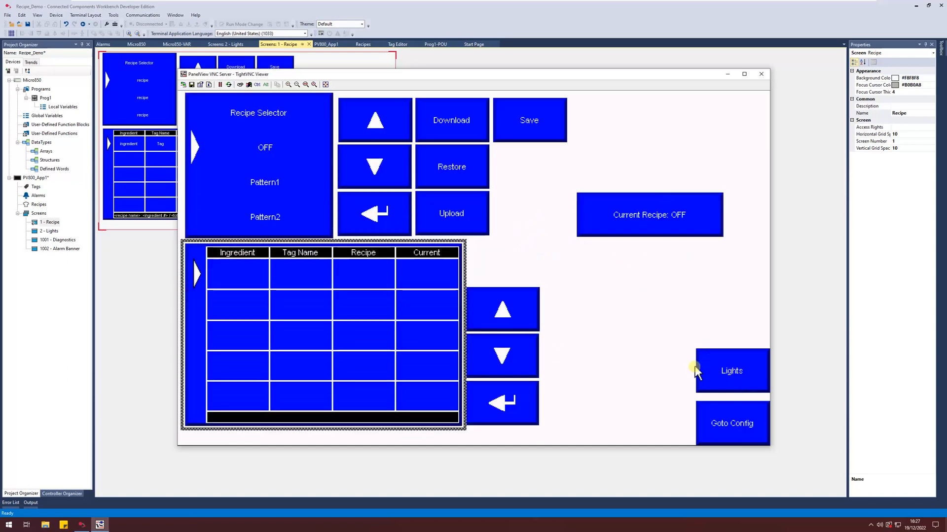
{"action": "mouse_move", "coordinate": [639, 318]}
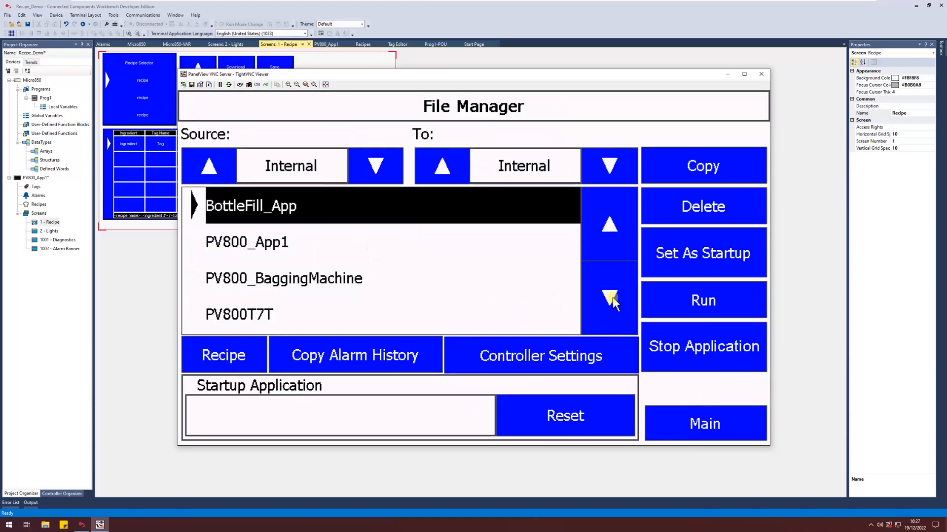
From File Manager open Edit Recipe for PV800_App1 and select Pattern2
{"action": "left_click", "coordinate": [608, 299]}
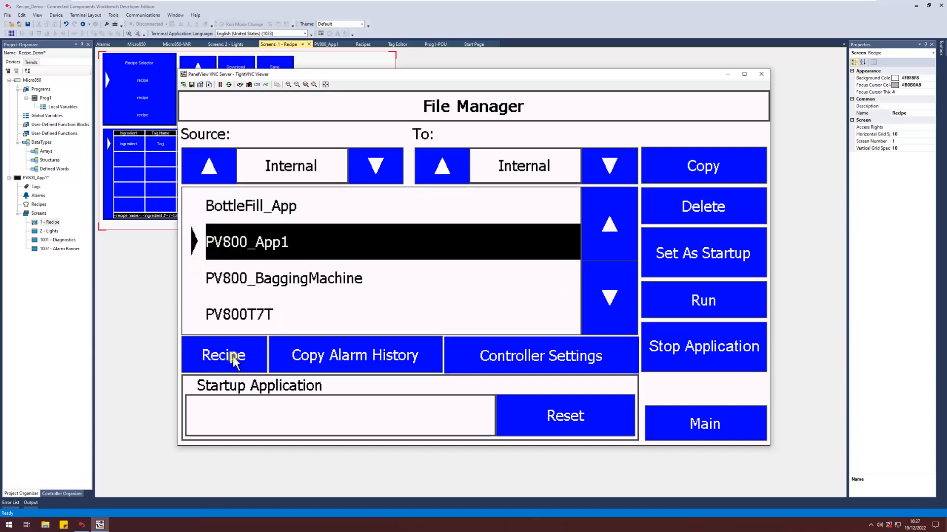
{"action": "left_click", "coordinate": [223, 355]}
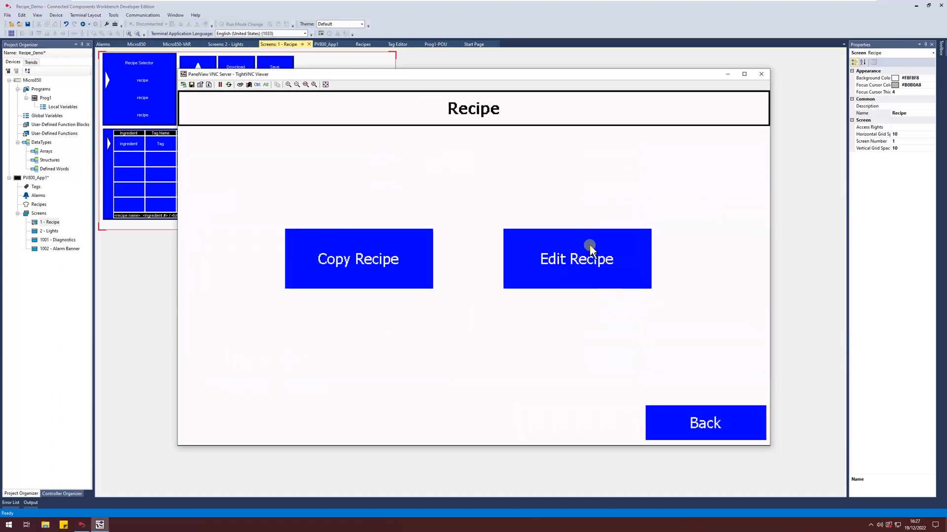
{"action": "left_click", "coordinate": [575, 258]}
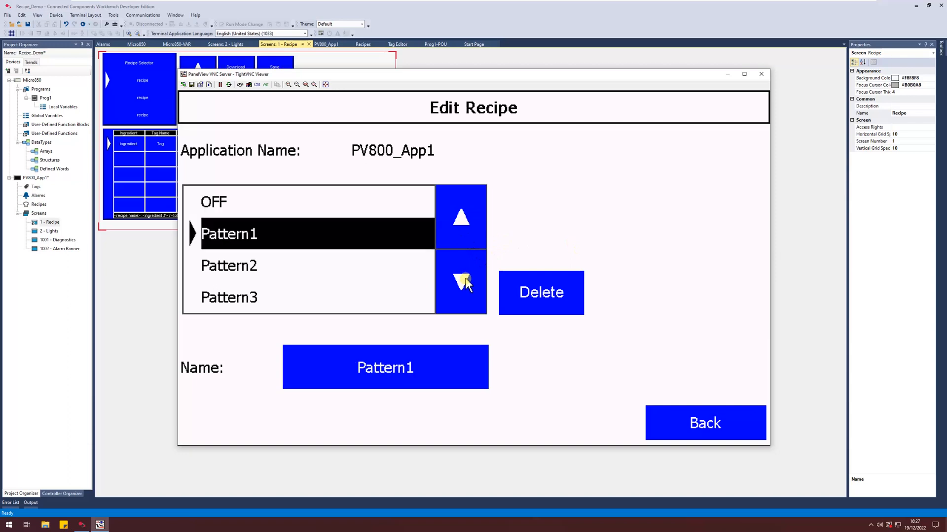
{"action": "left_click", "coordinate": [460, 283]}
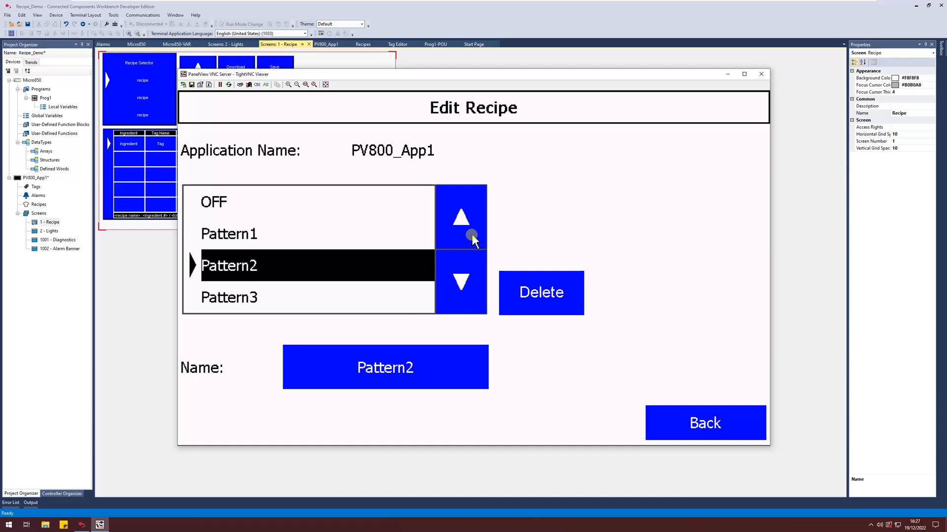
{"action": "mouse_move", "coordinate": [461, 241]}
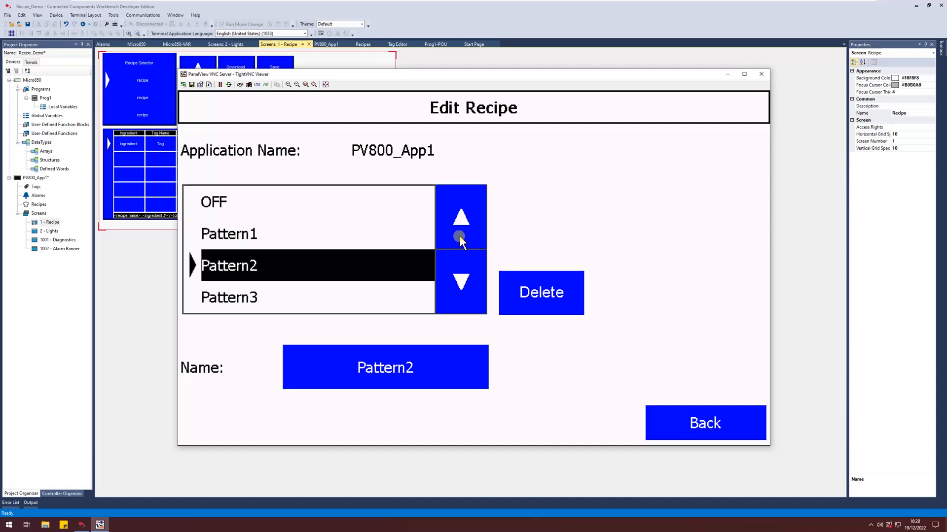